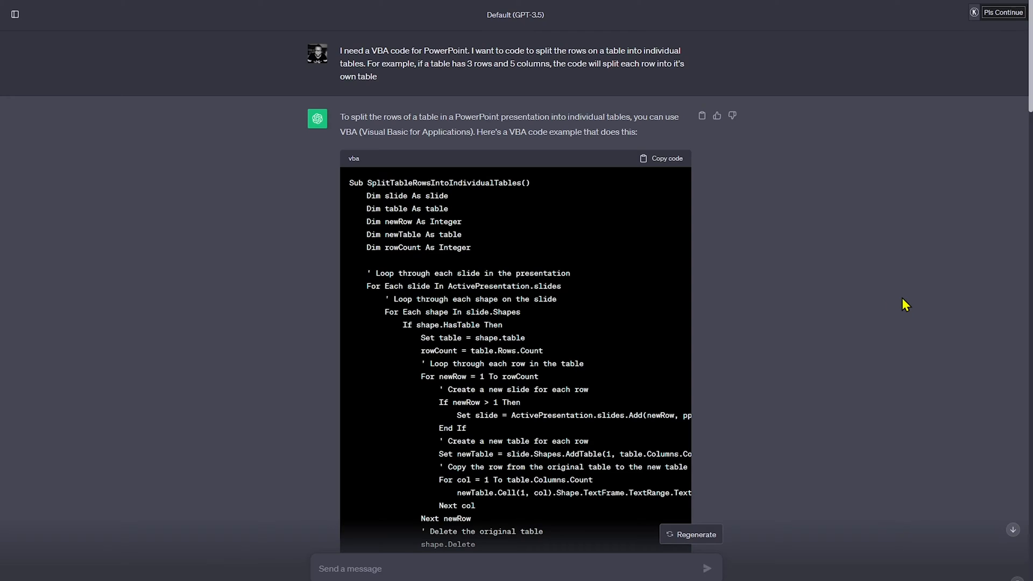
{"action": "mouse_move", "coordinate": [523, 96]}
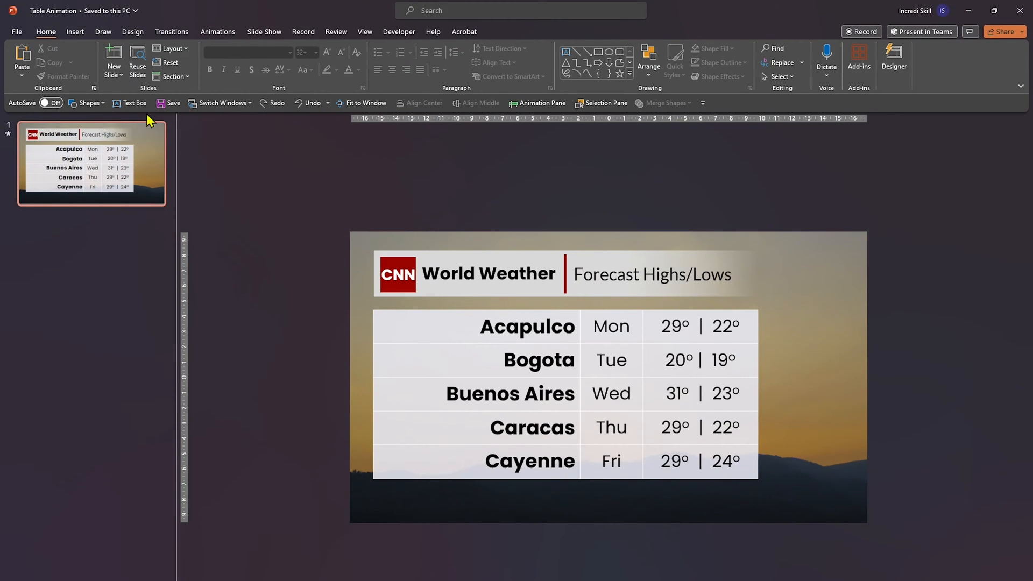
Enable the Developer tab in PowerPoint Options' ribbon settings.
{"action": "left_click", "coordinate": [16, 31]}
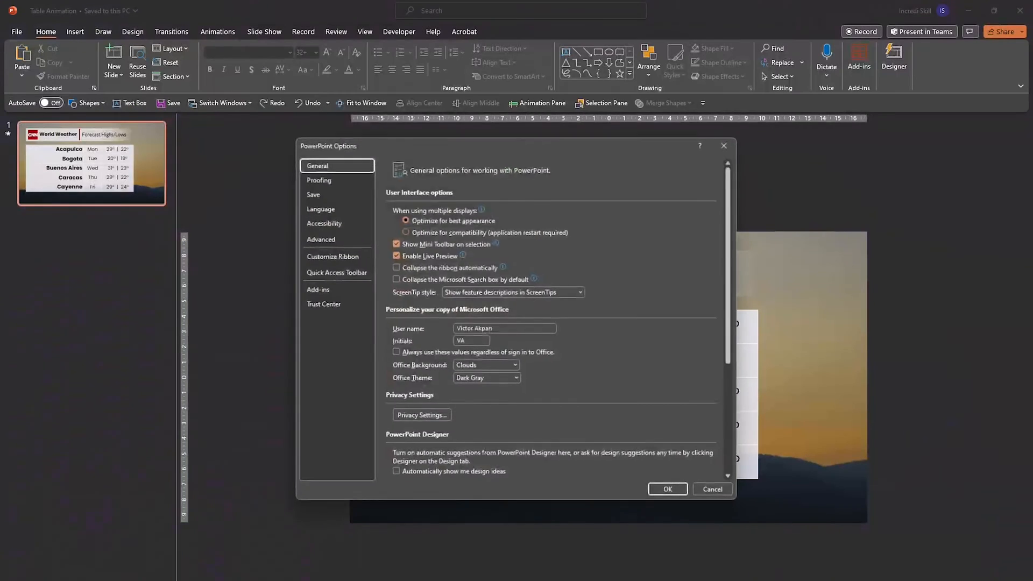
{"action": "left_click", "coordinate": [332, 256]}
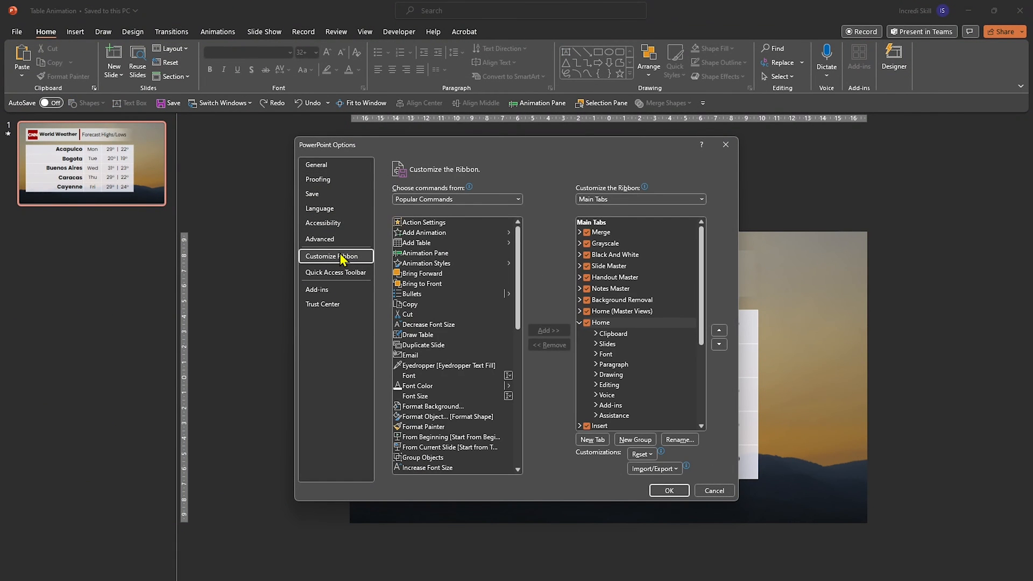
{"action": "scroll", "scroll_direction": "down", "scroll_amount": 3}
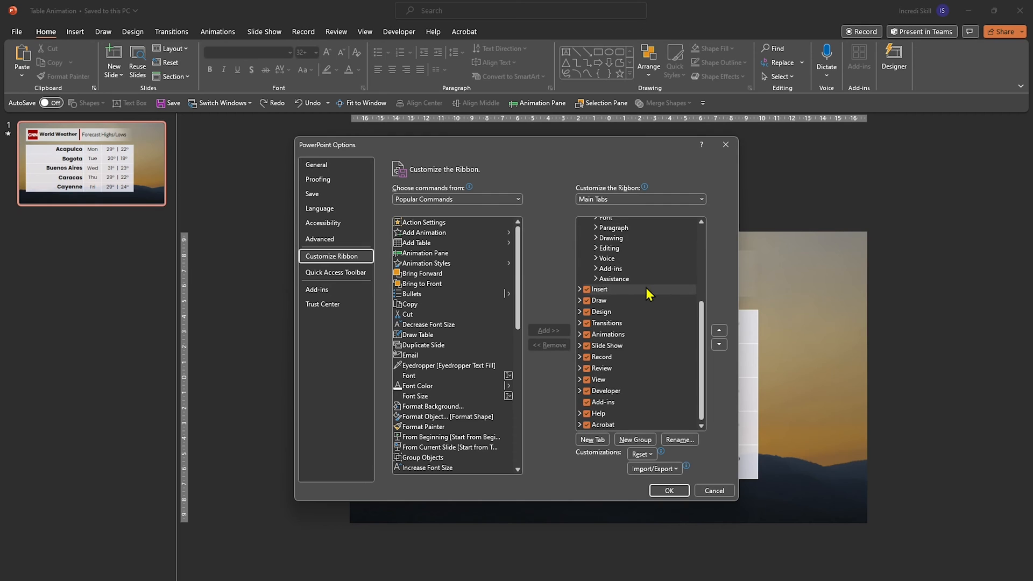
{"action": "mouse_move", "coordinate": [605, 390]}
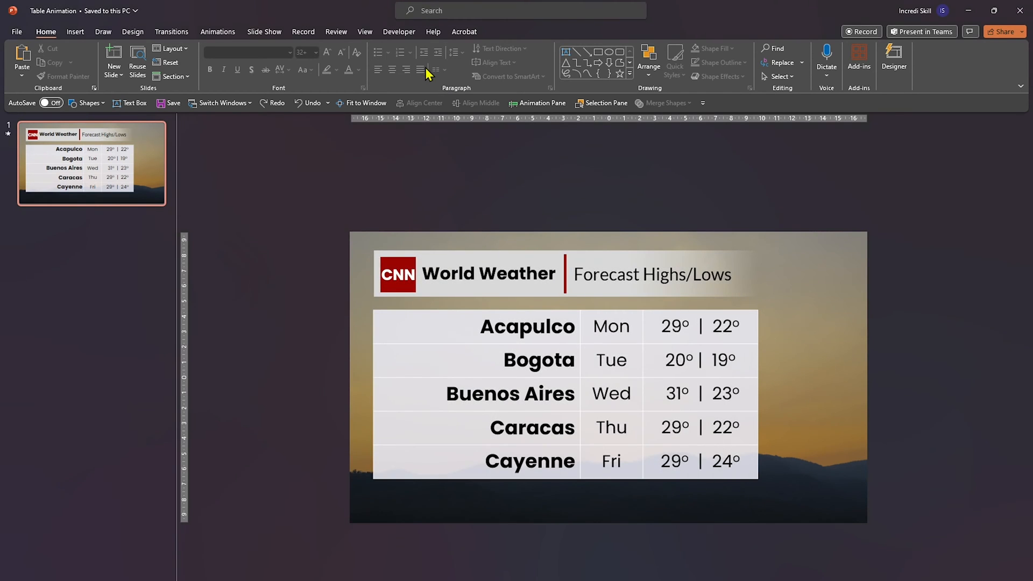
{"action": "mouse_move", "coordinate": [395, 41]}
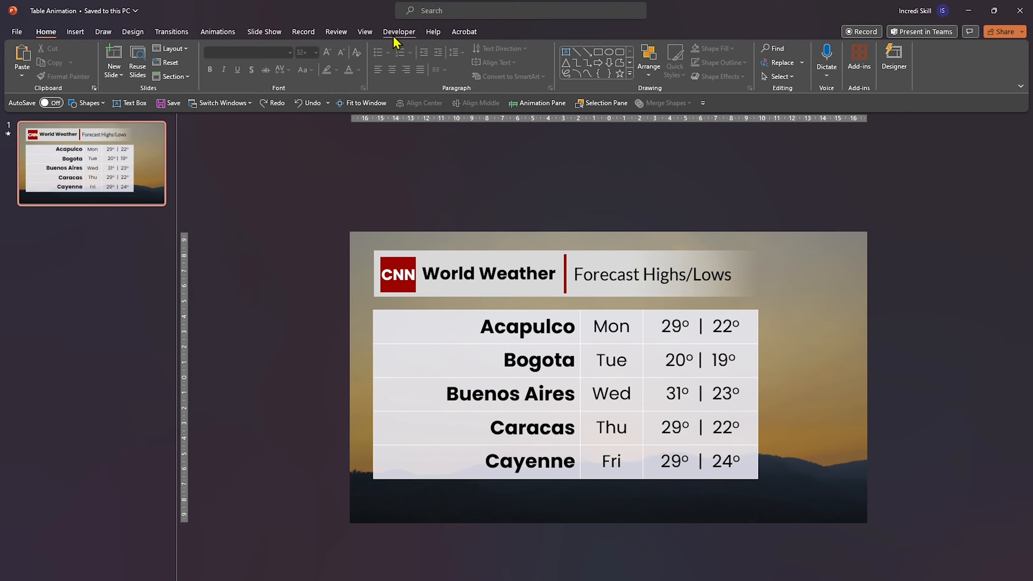
{"action": "left_click", "coordinate": [398, 31]}
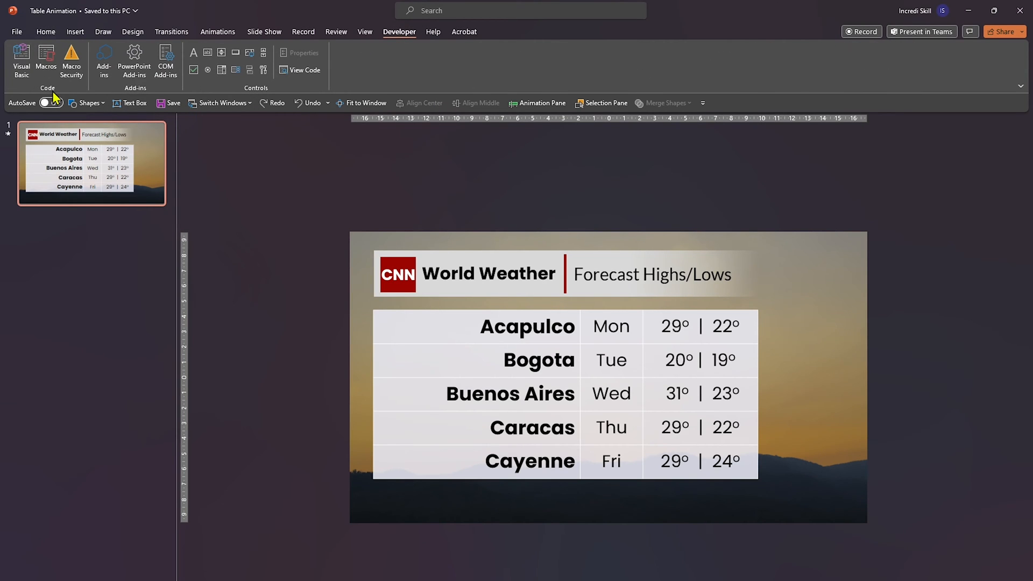
Run the row-splitting macro from the Visual Basic editor.
{"action": "left_click", "coordinate": [22, 61]}
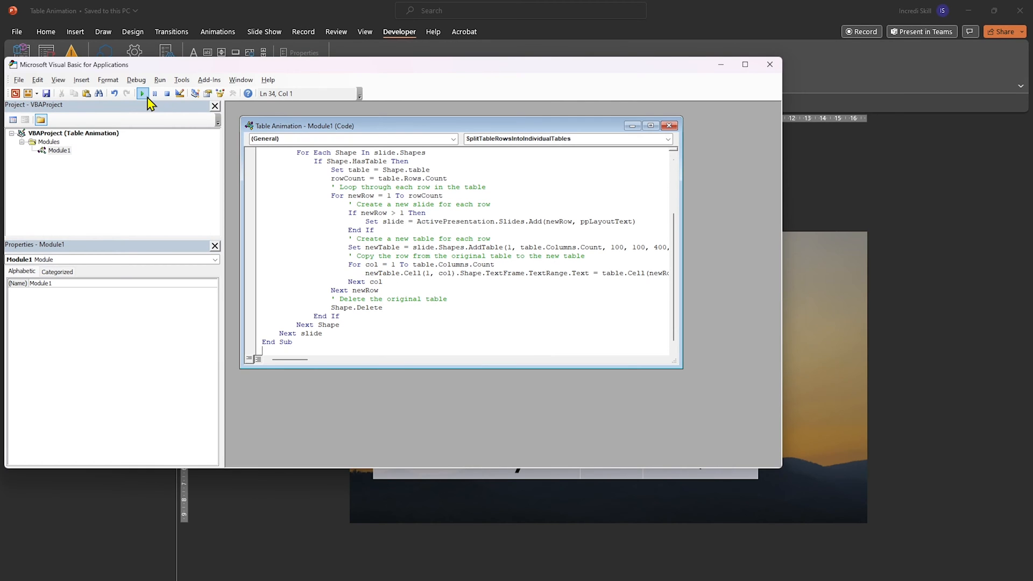
{"action": "left_click", "coordinate": [142, 92]}
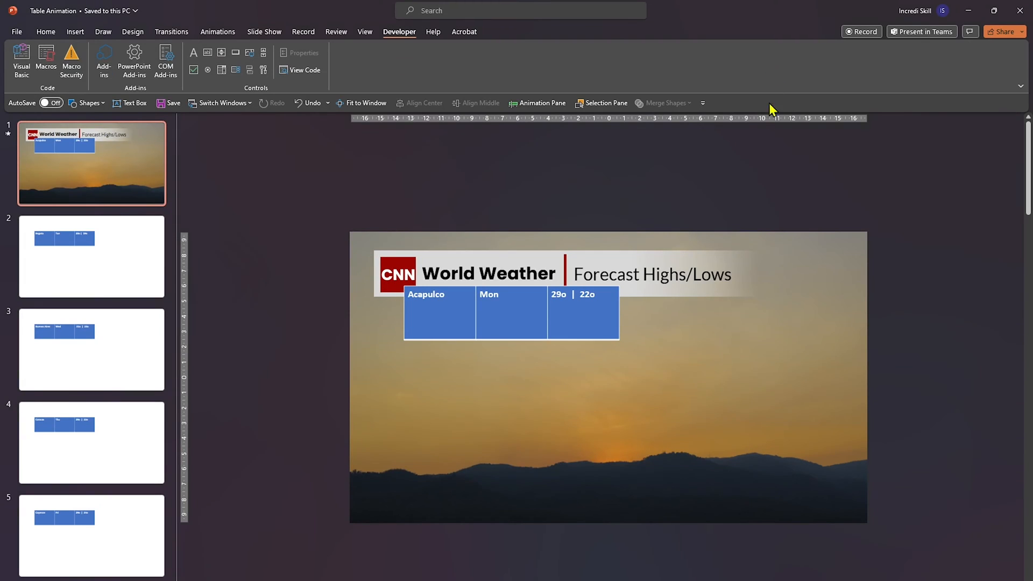
{"action": "mouse_move", "coordinate": [109, 184]}
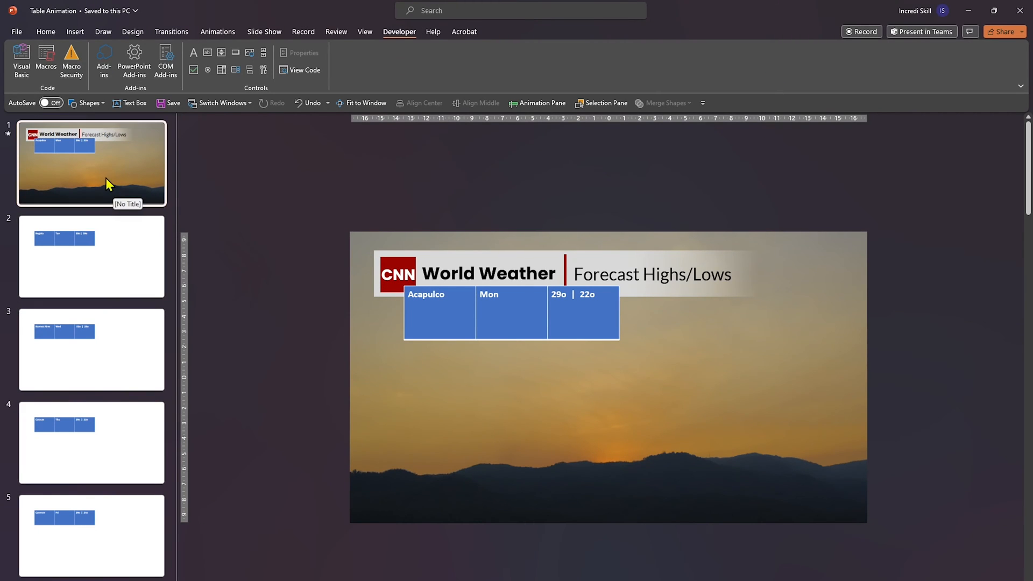
Inspect the Bogota and Caracas row tables on slides 2 and 4, then return to slide 1.
{"action": "left_click", "coordinate": [90, 256]}
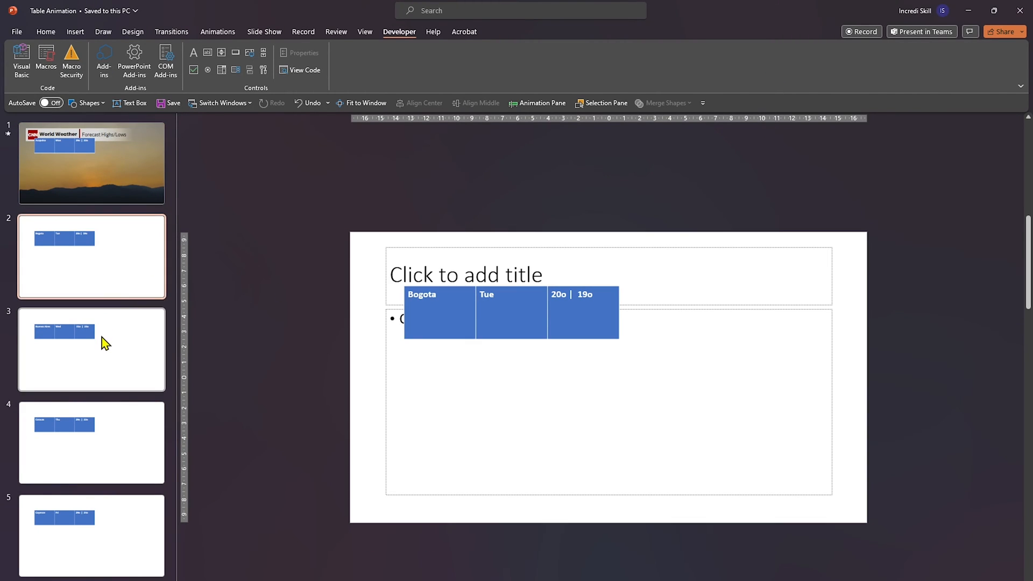
{"action": "left_click", "coordinate": [92, 443]}
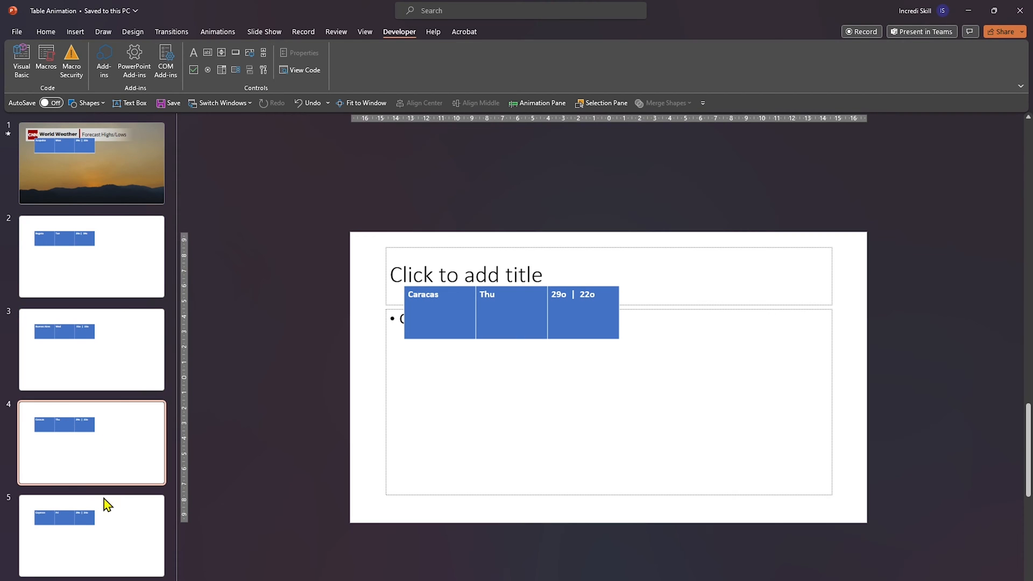
{"action": "left_click", "coordinate": [91, 163]}
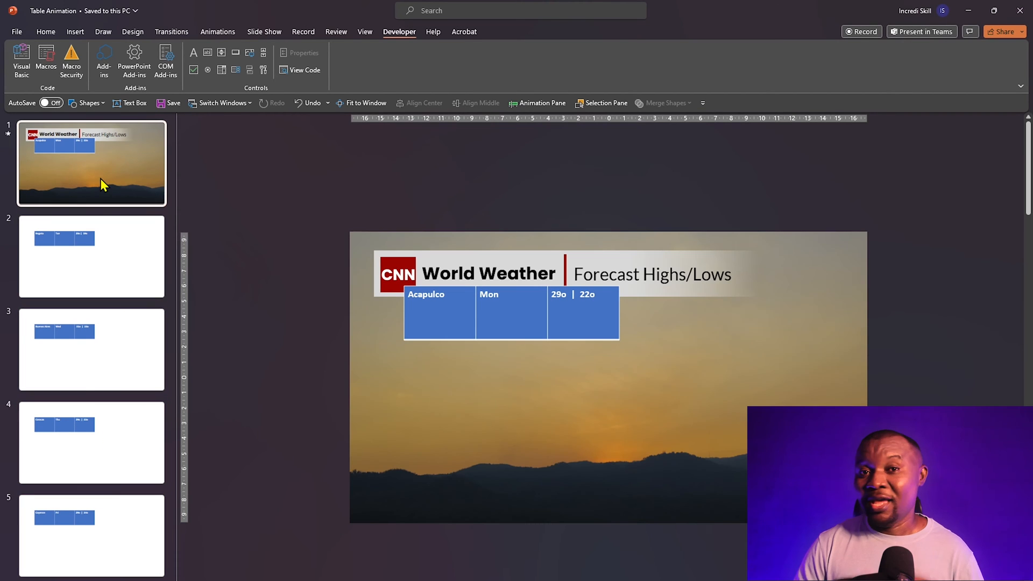
Undo the macro's split, restoring the original five-row weather table.
{"action": "key", "text": "ctrl+z"}
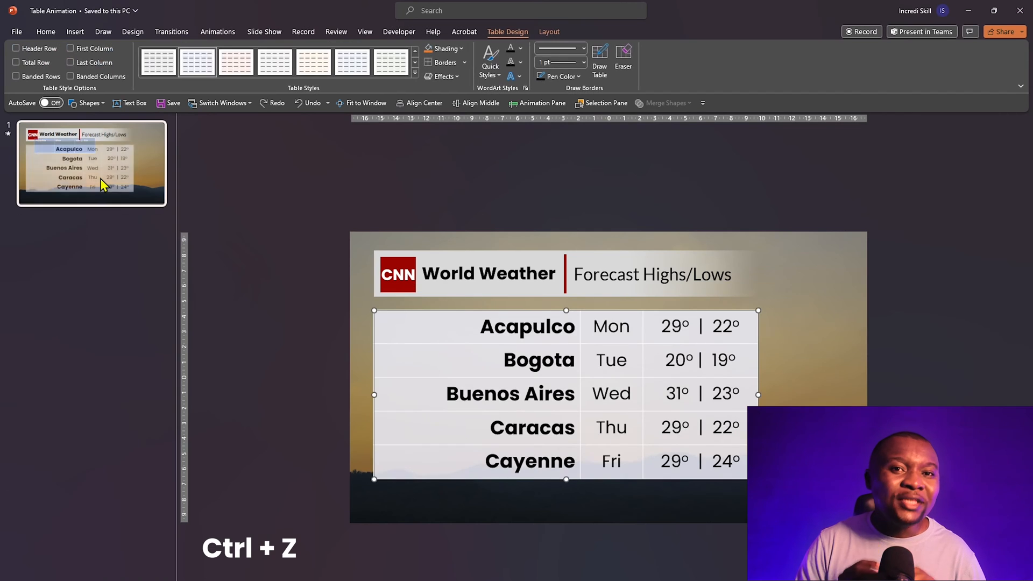
{"action": "key", "text": "ctrl+z"}
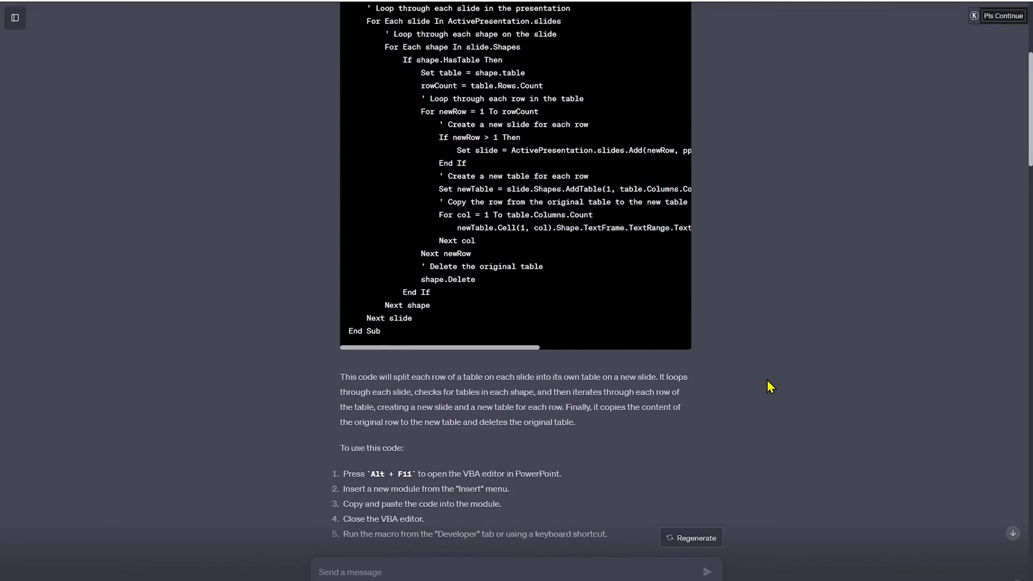
Copy ChatGPT's SplitTableRowsOnSameSlide macro code.
{"action": "scroll", "scroll_direction": "down", "scroll_amount": 3}
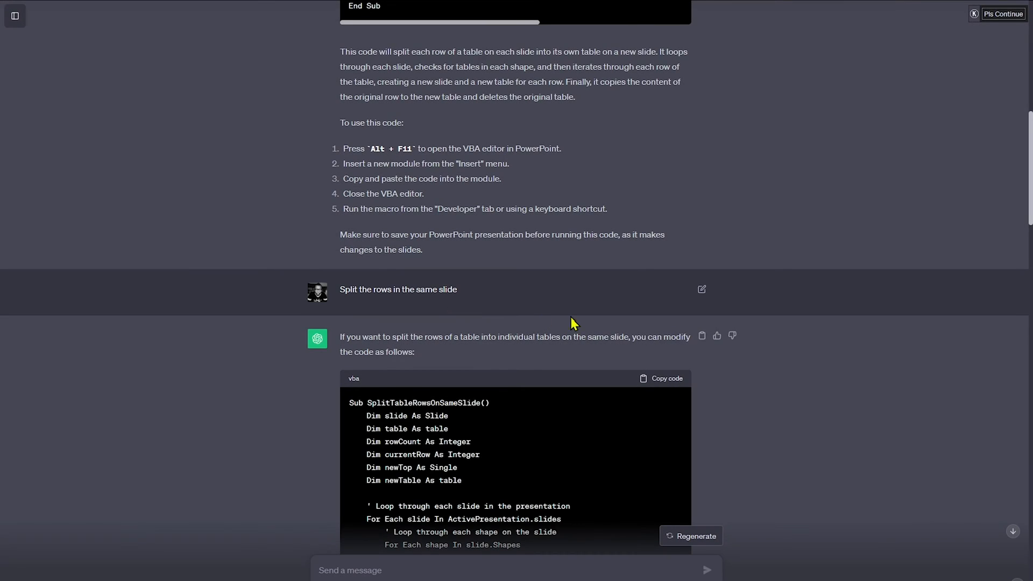
{"action": "scroll", "scroll_direction": "down", "scroll_amount": 3}
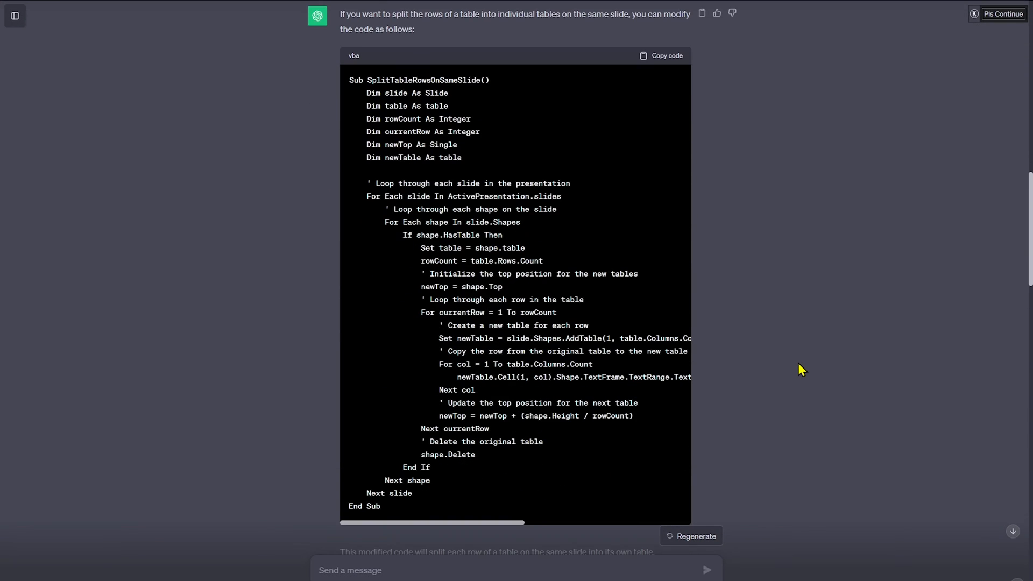
{"action": "left_click", "coordinate": [665, 55]}
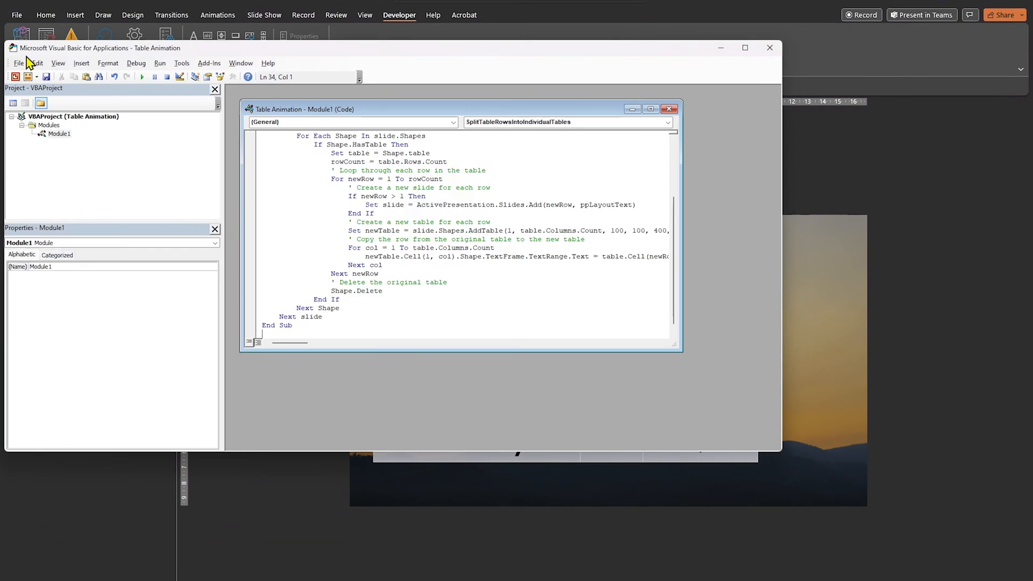
Paste the same-slide splitting code into the empty VBA module.
{"action": "right_click", "coordinate": [319, 201]}
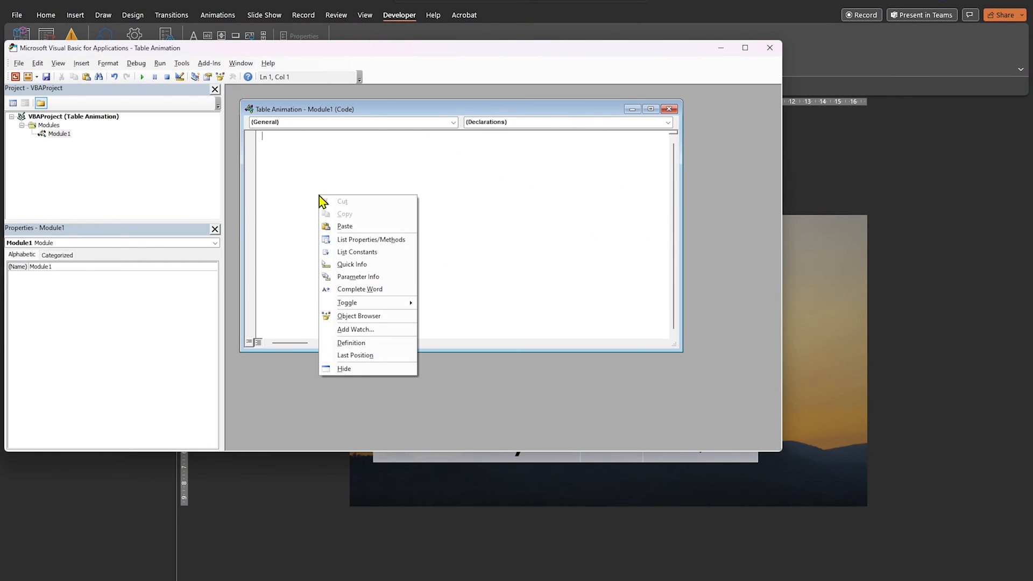
{"action": "left_click", "coordinate": [344, 226]}
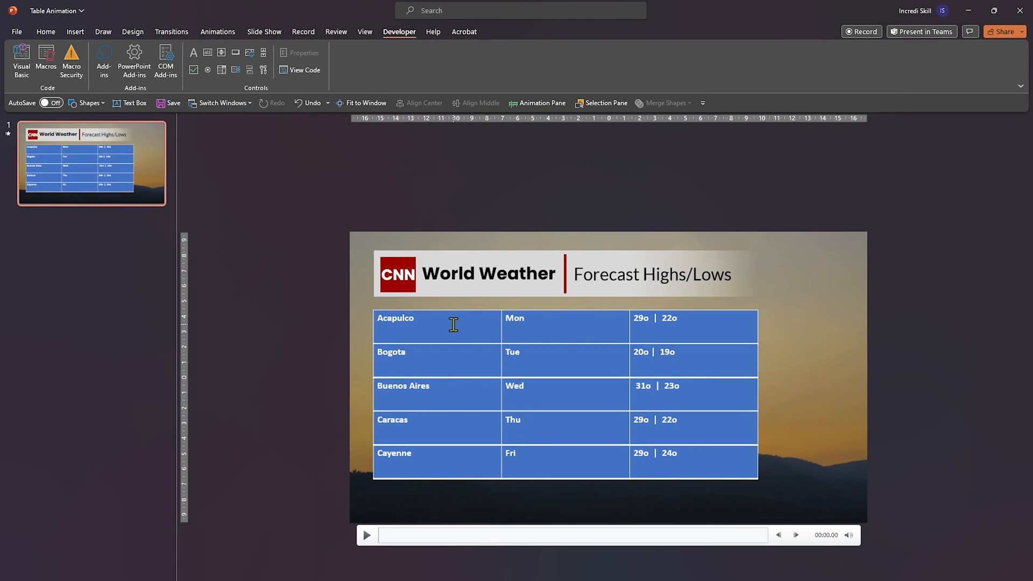
Select the Acapulco and Caracas row tables produced by the macro.
{"action": "left_click", "coordinate": [435, 320]}
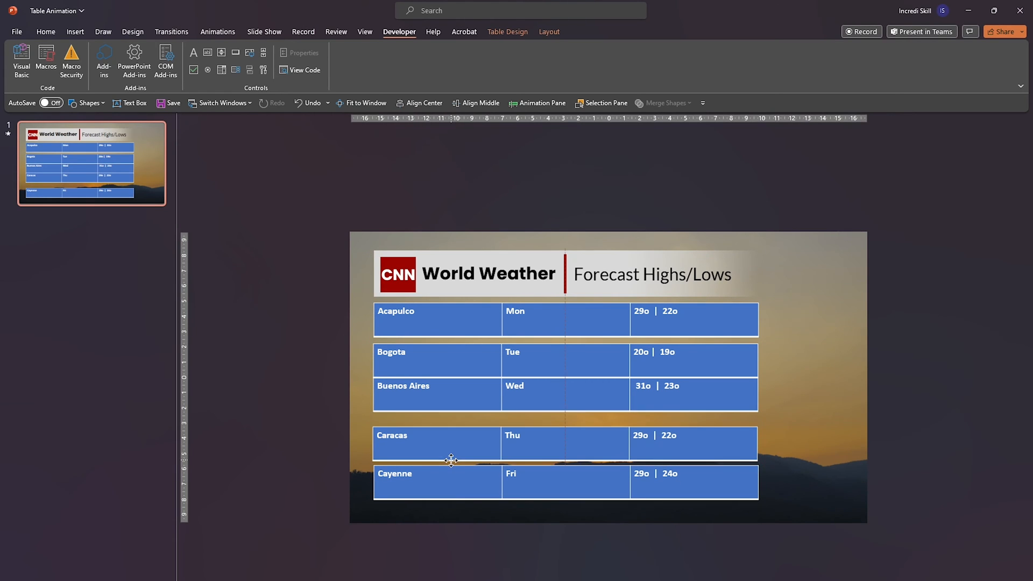
{"action": "left_click", "coordinate": [916, 410]}
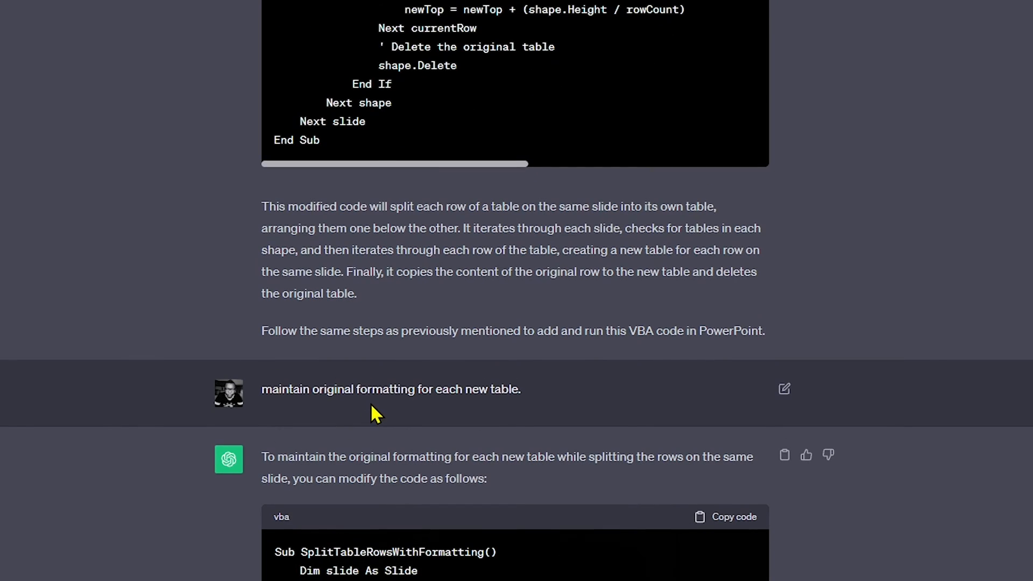
{"action": "mouse_move", "coordinate": [525, 424]}
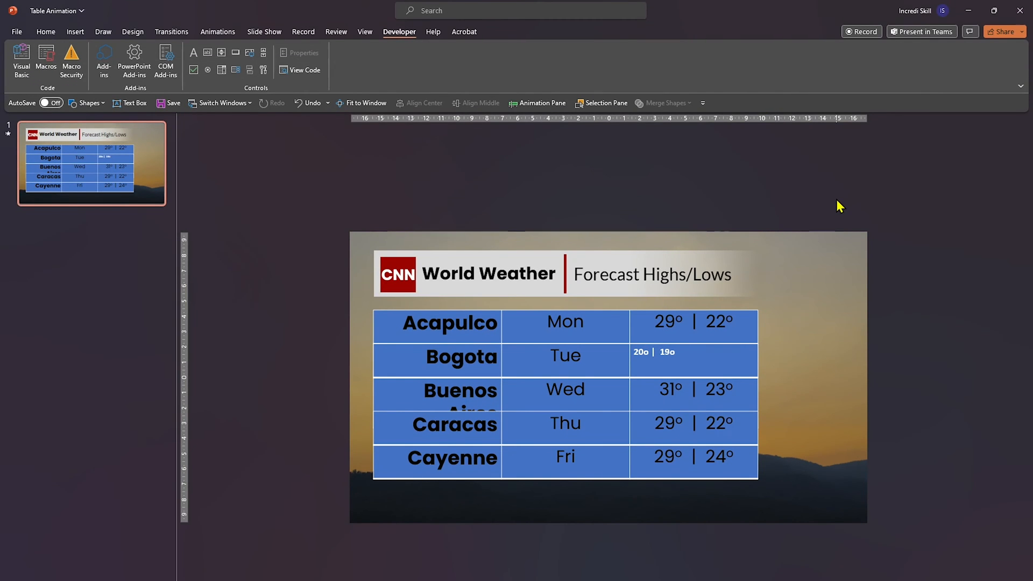
{"action": "mouse_move", "coordinate": [846, 216]}
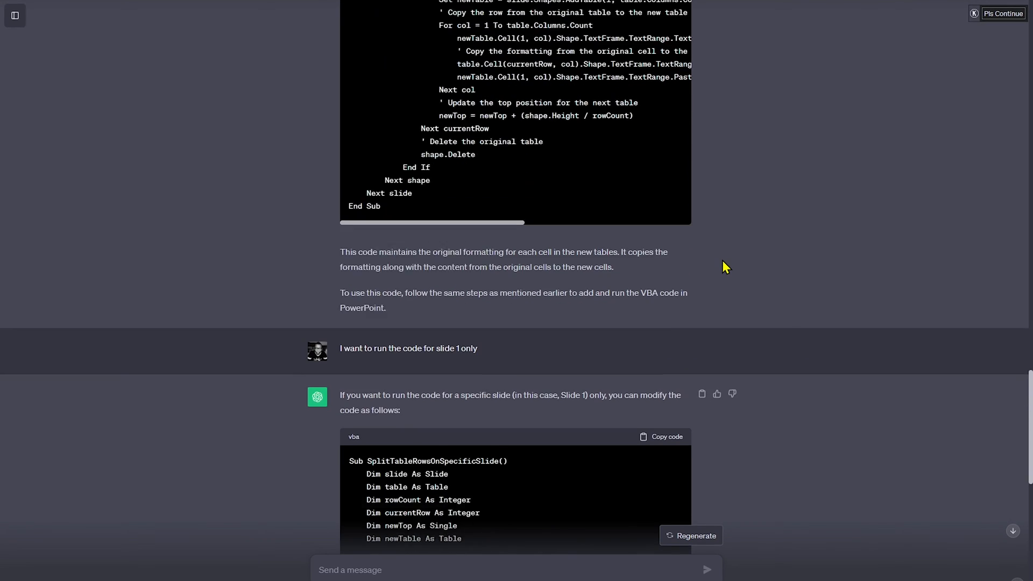
{"action": "scroll", "scroll_direction": "down", "scroll_amount": 3}
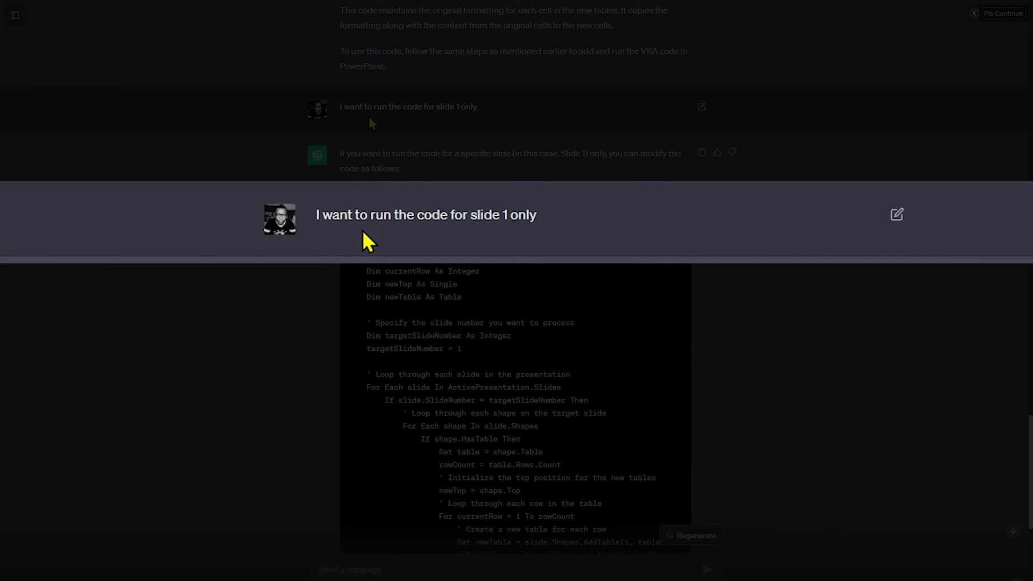
{"action": "mouse_move", "coordinate": [541, 233]}
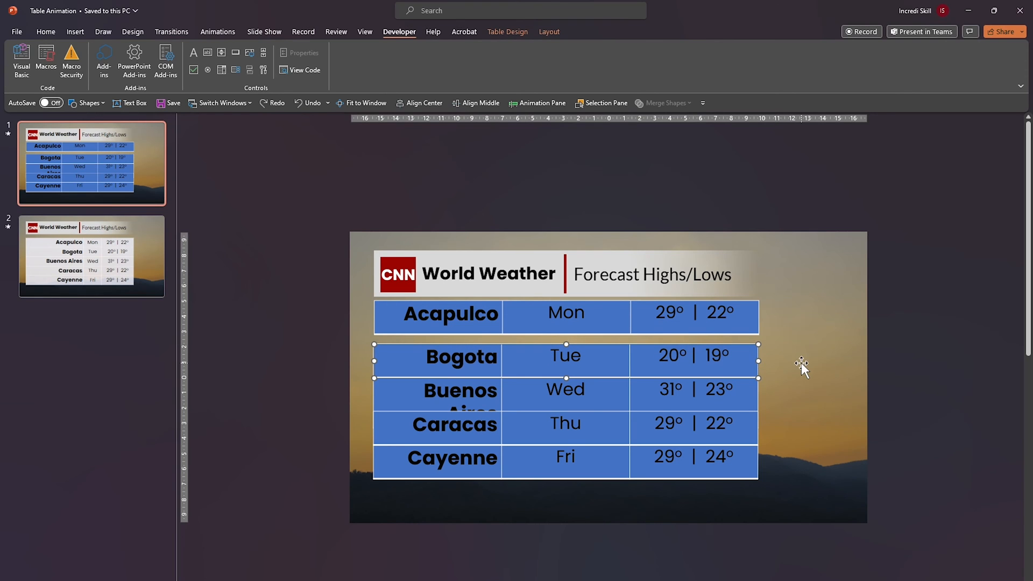
Select the weather row tables to widen and right-align the city column.
{"action": "left_click", "coordinate": [903, 379]}
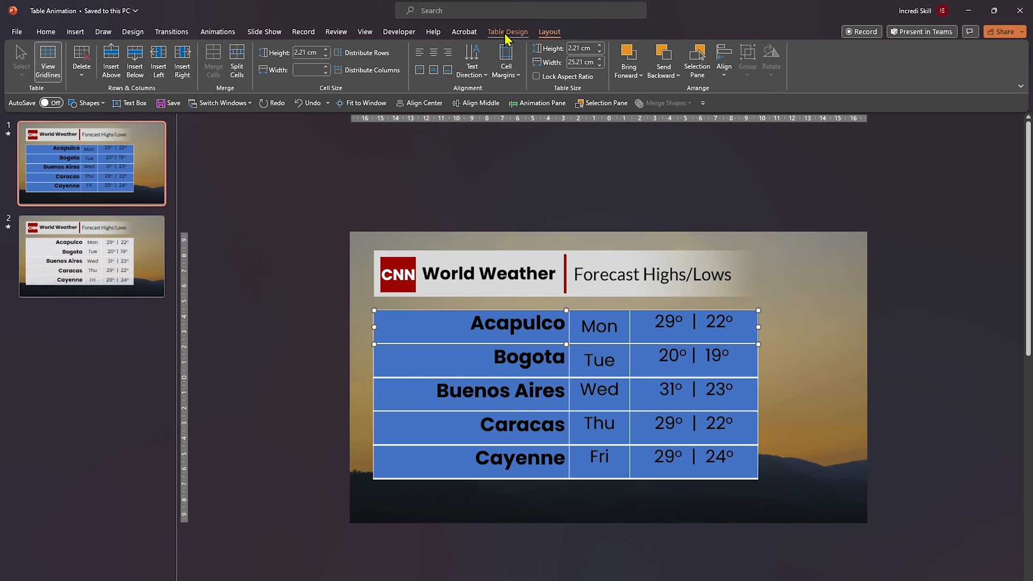
Apply a light grey table style to the weather rows via Table Design, then select the Acapulco row.
{"action": "left_click", "coordinate": [507, 32]}
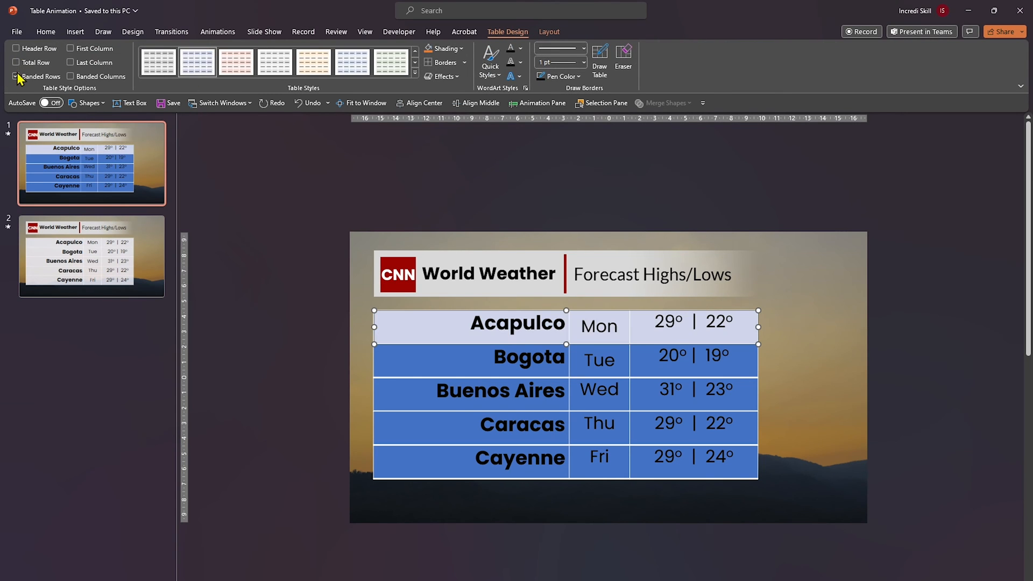
{"action": "left_click", "coordinate": [16, 48]}
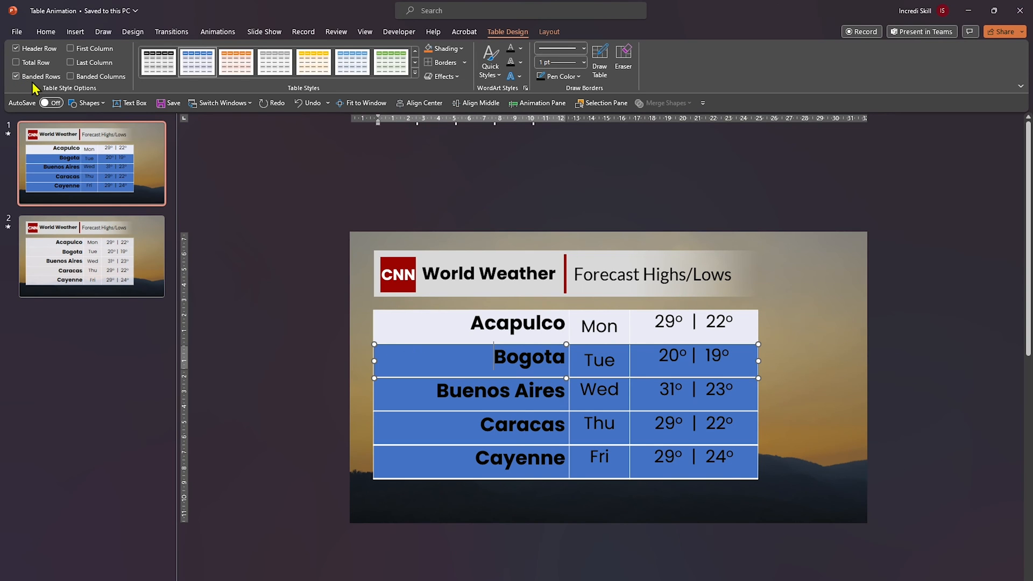
{"action": "left_click", "coordinate": [16, 49]}
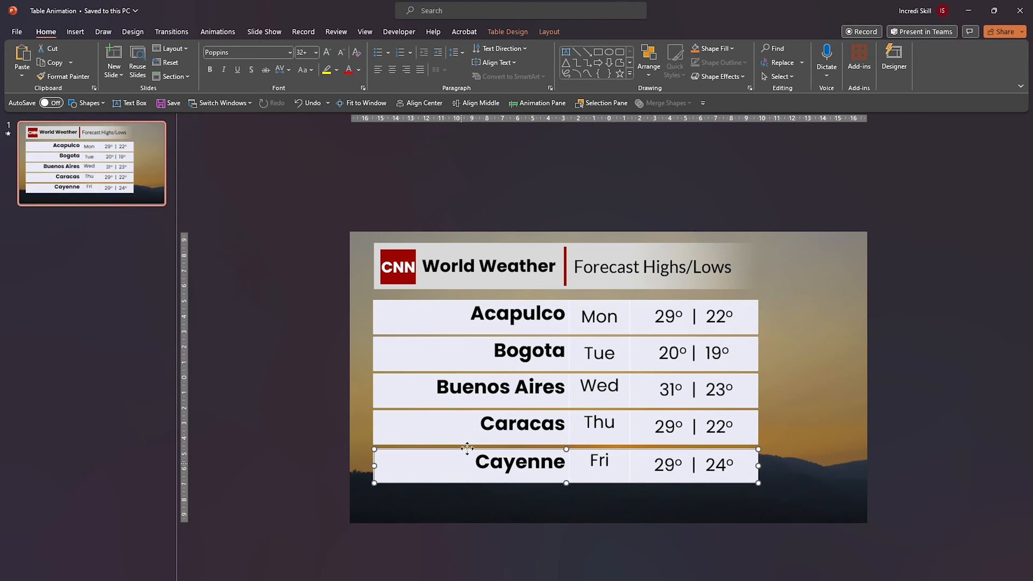
{"action": "left_click", "coordinate": [926, 465]}
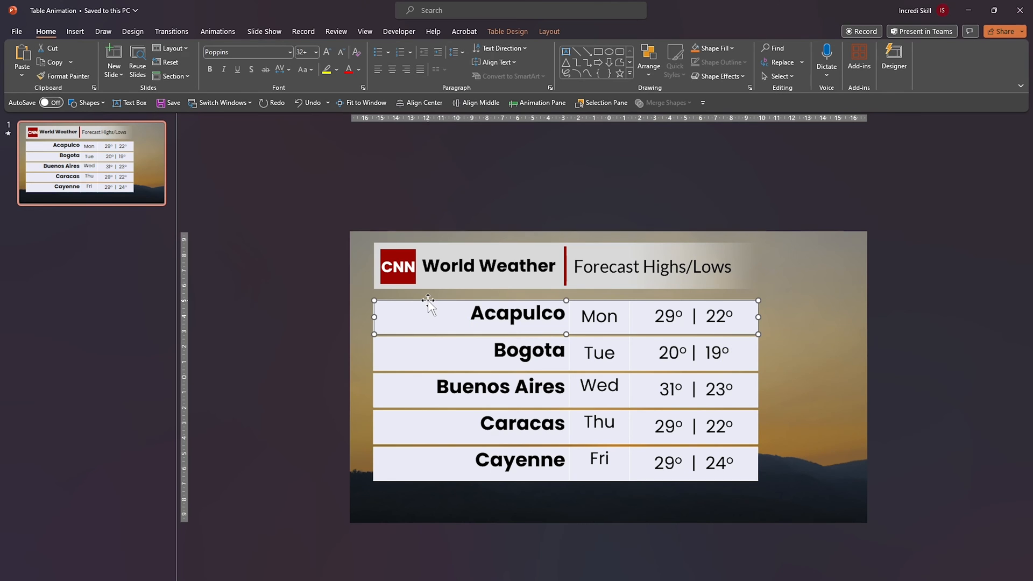
Give the Acapulco row a Basic Zoom entrance effect from More Entrance Effects.
{"action": "left_click", "coordinate": [216, 31]}
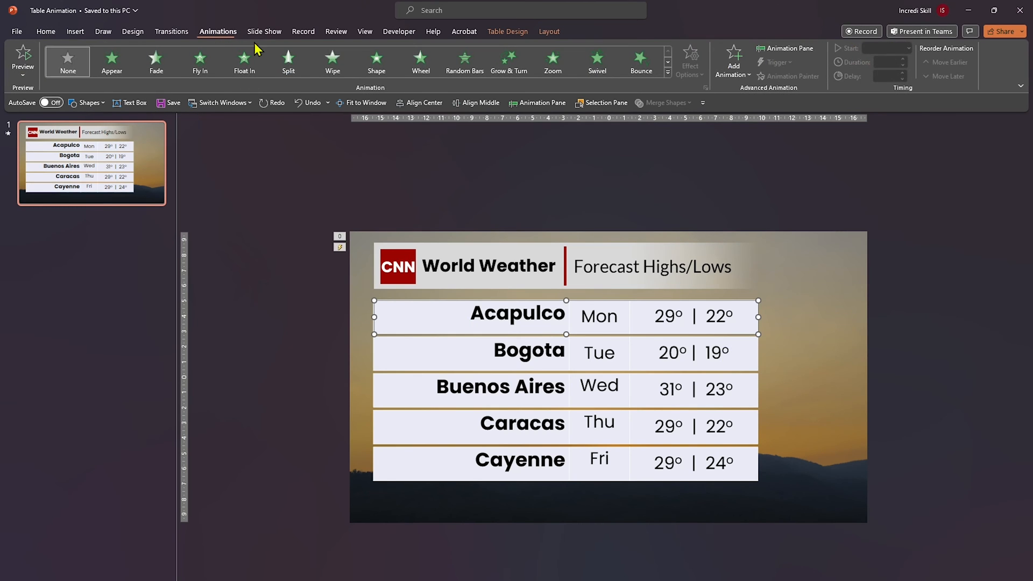
{"action": "left_click", "coordinate": [667, 77]}
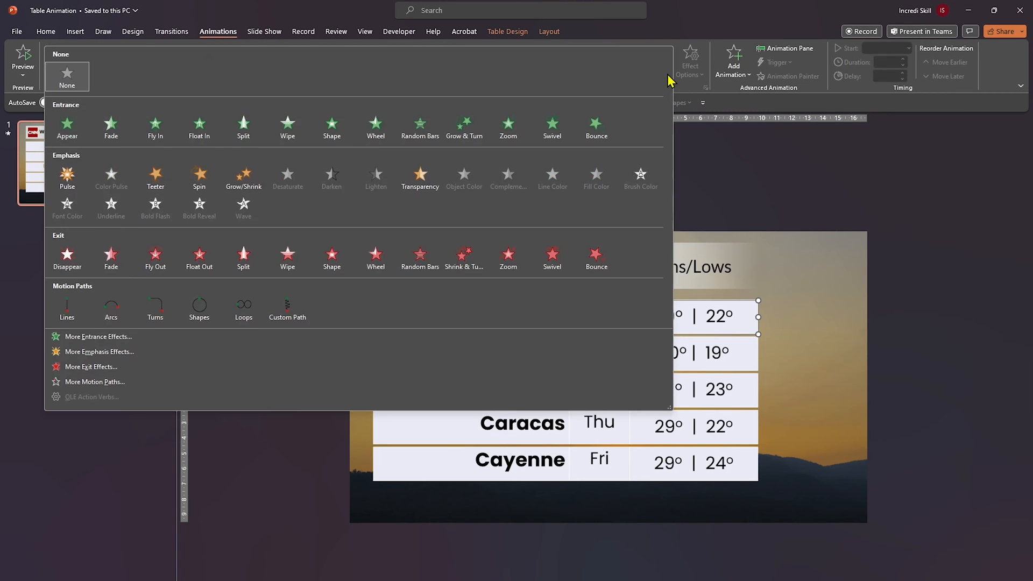
{"action": "mouse_move", "coordinate": [286, 257]}
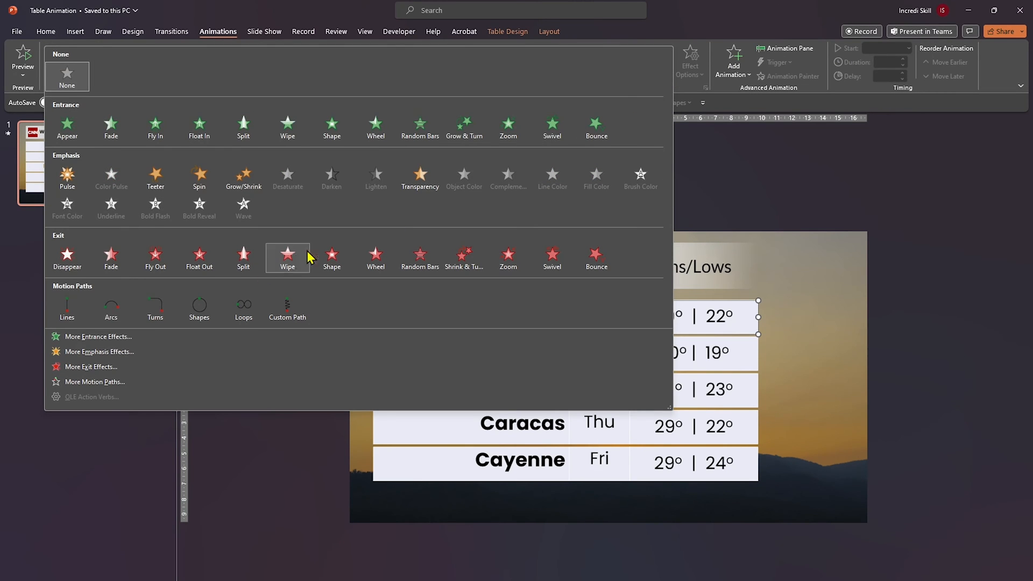
{"action": "left_click", "coordinate": [98, 337]}
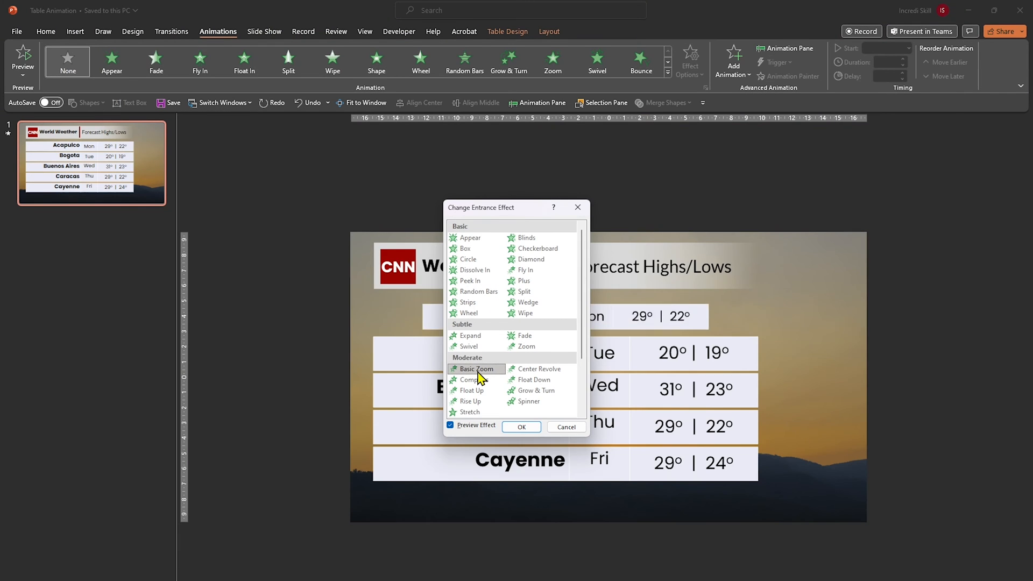
{"action": "left_click", "coordinate": [521, 428]}
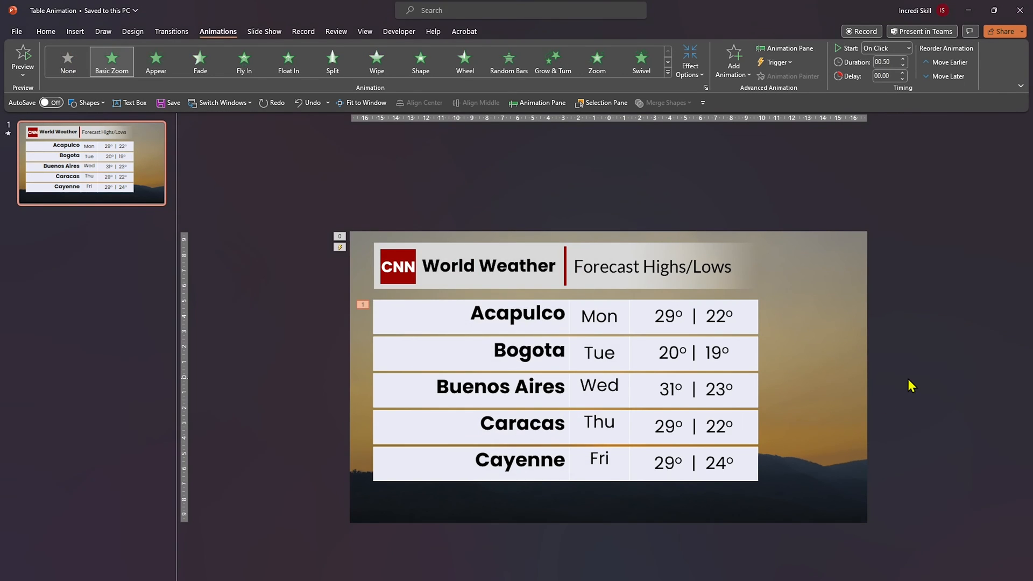
{"action": "mouse_move", "coordinate": [791, 49]}
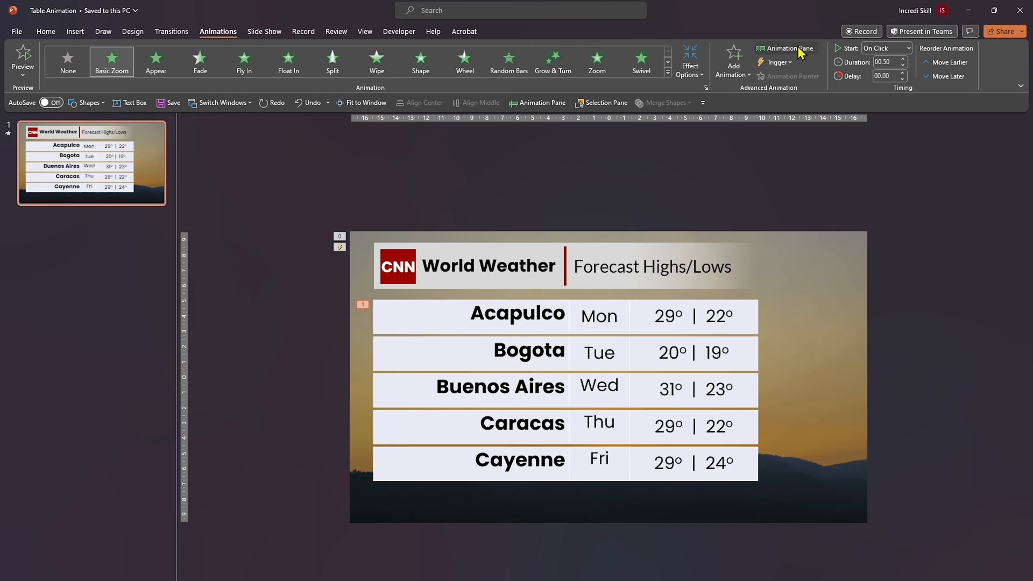
Set the Basic Zoom to start With Previous, delay 0.05 s, duration 0.2 s.
{"action": "left_click", "coordinate": [785, 49]}
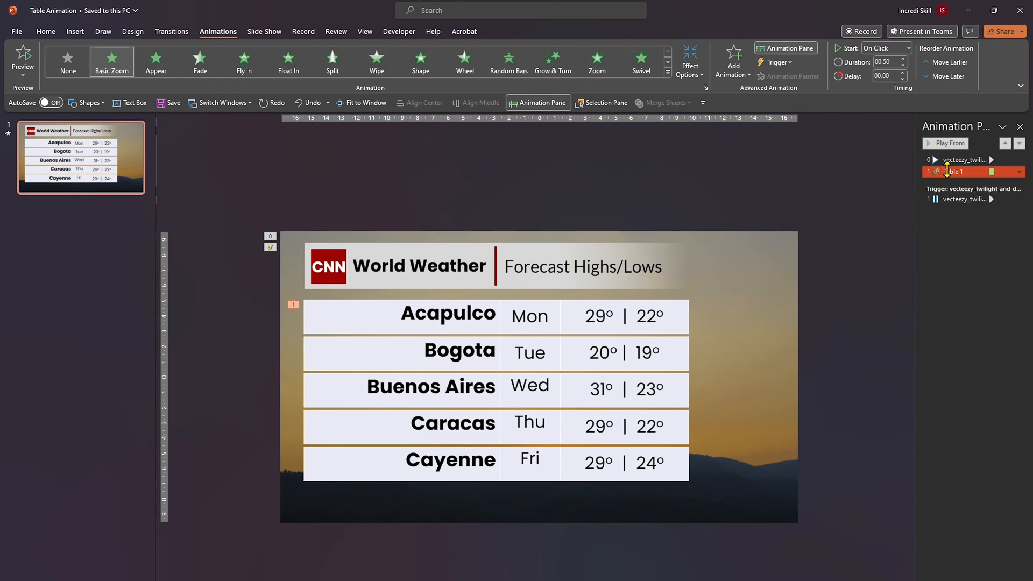
{"action": "double_click", "coordinate": [956, 171]}
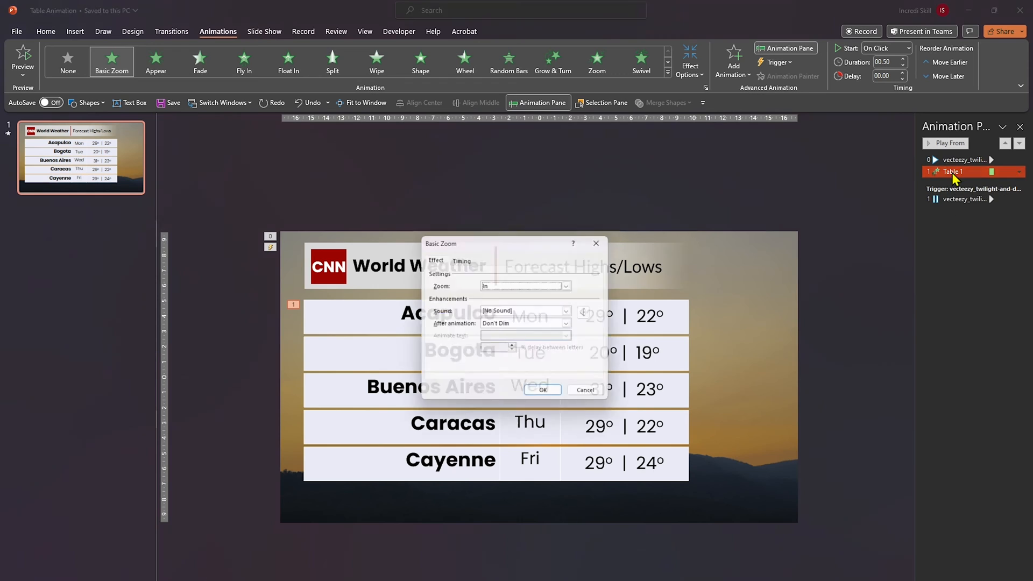
{"action": "left_click", "coordinate": [461, 257]}
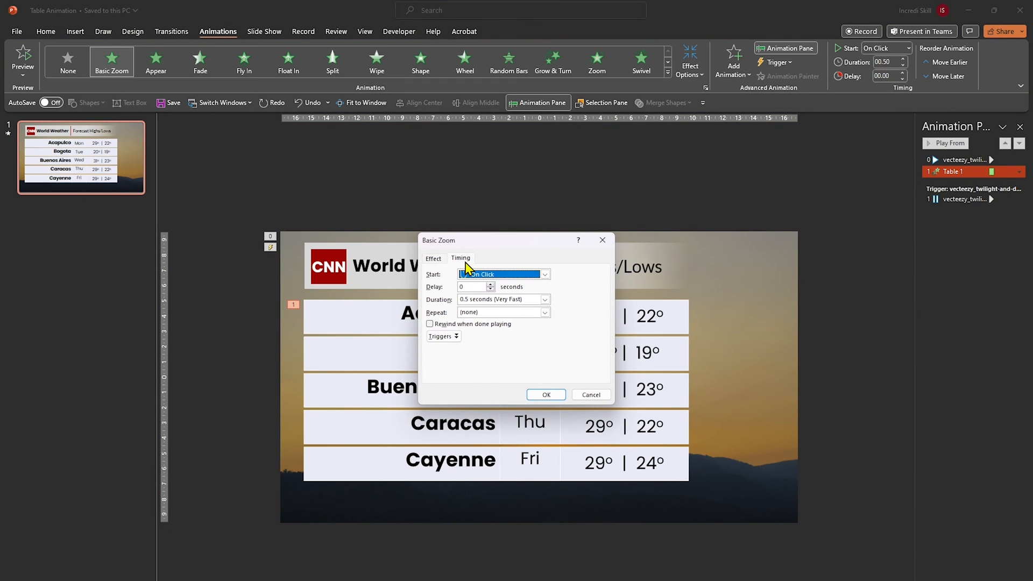
{"action": "left_click", "coordinate": [543, 275]}
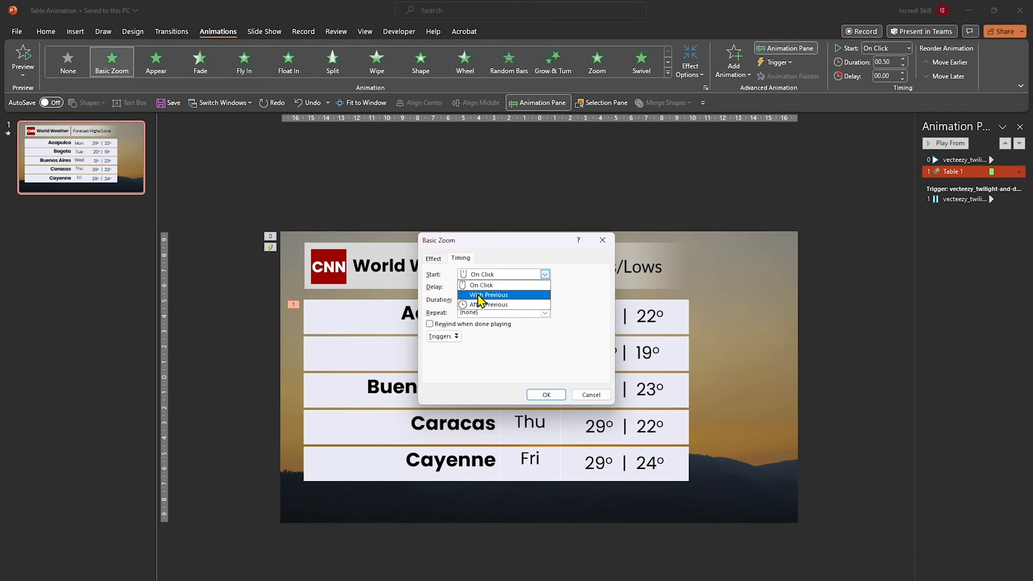
{"action": "left_click", "coordinate": [488, 295]}
{"action": "type", "text": "0.2"}
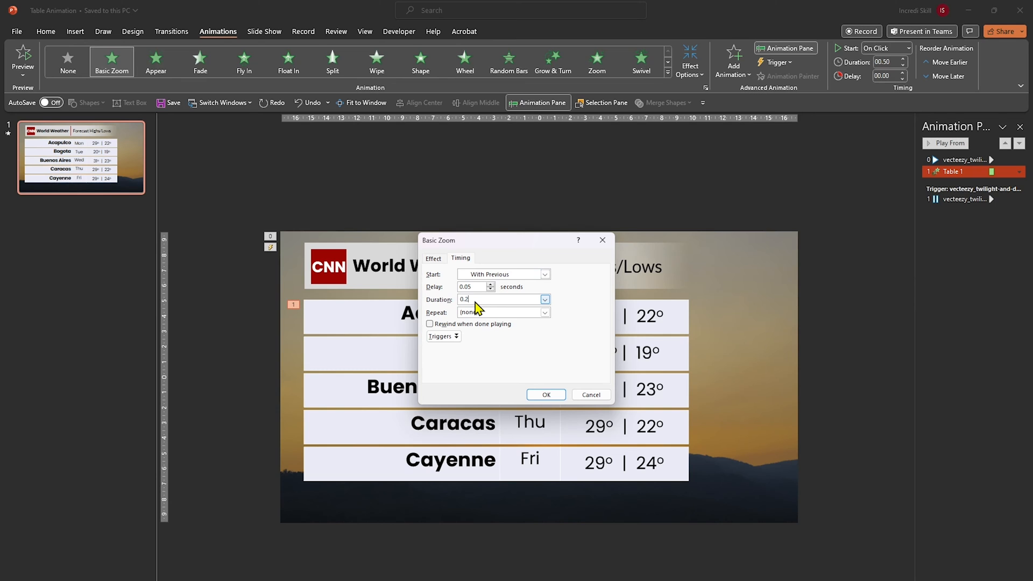
{"action": "left_click", "coordinate": [546, 394]}
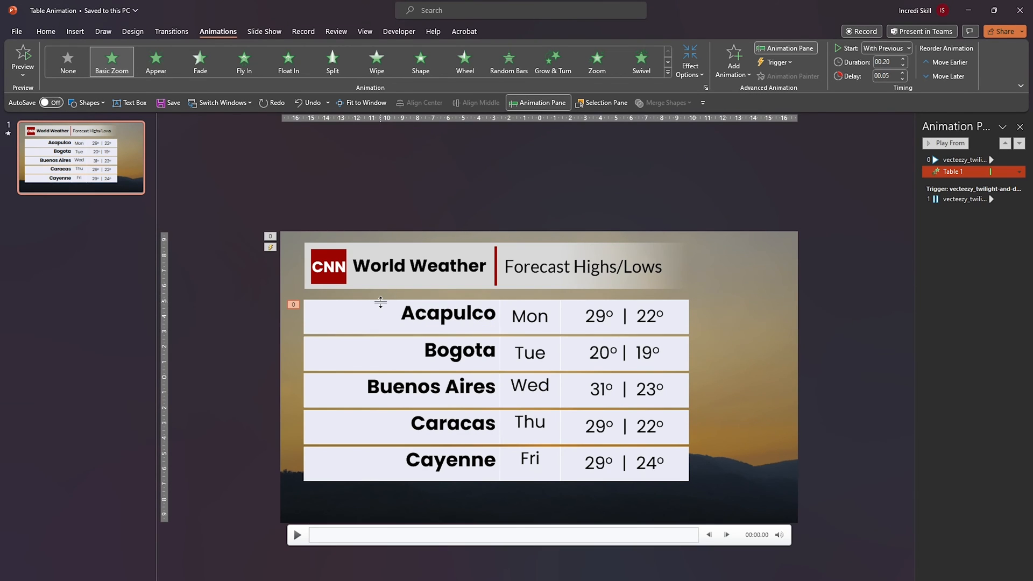
Add a Grow/Shrink bounce with 0.05 s delay and 1 second (Fast) duration.
{"action": "left_click", "coordinate": [732, 59]}
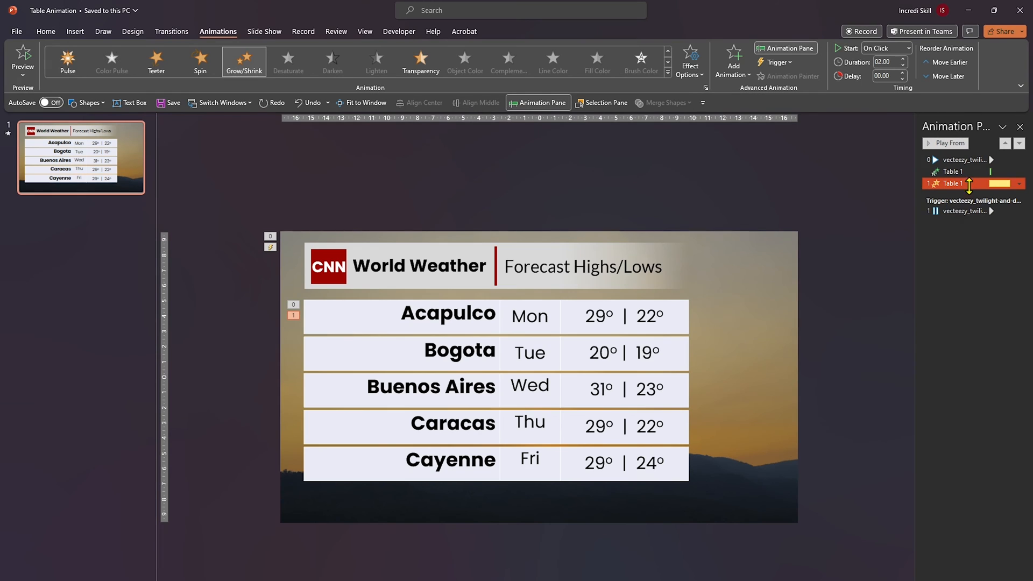
{"action": "left_click", "coordinate": [569, 265]}
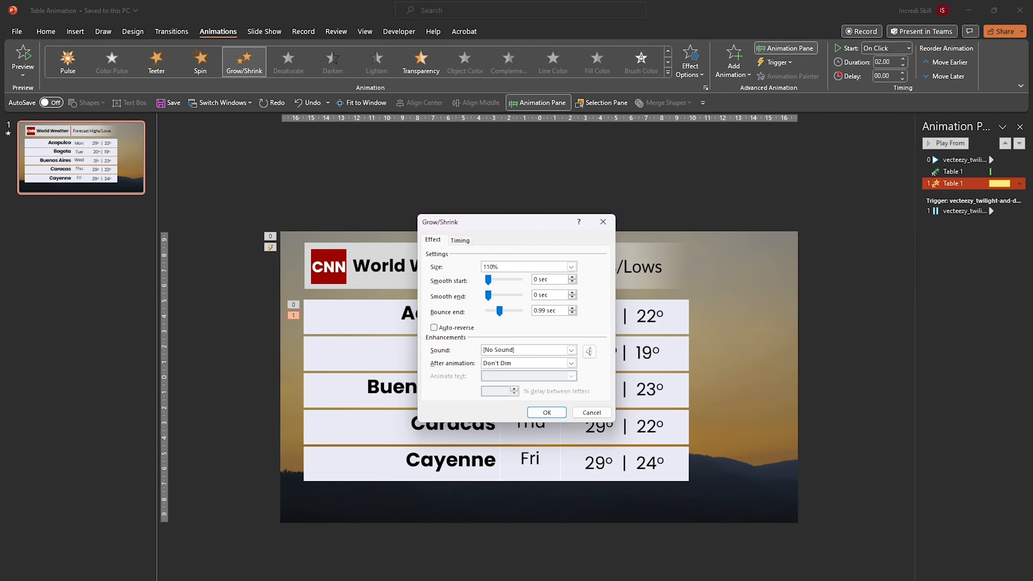
{"action": "left_click", "coordinate": [459, 240]}
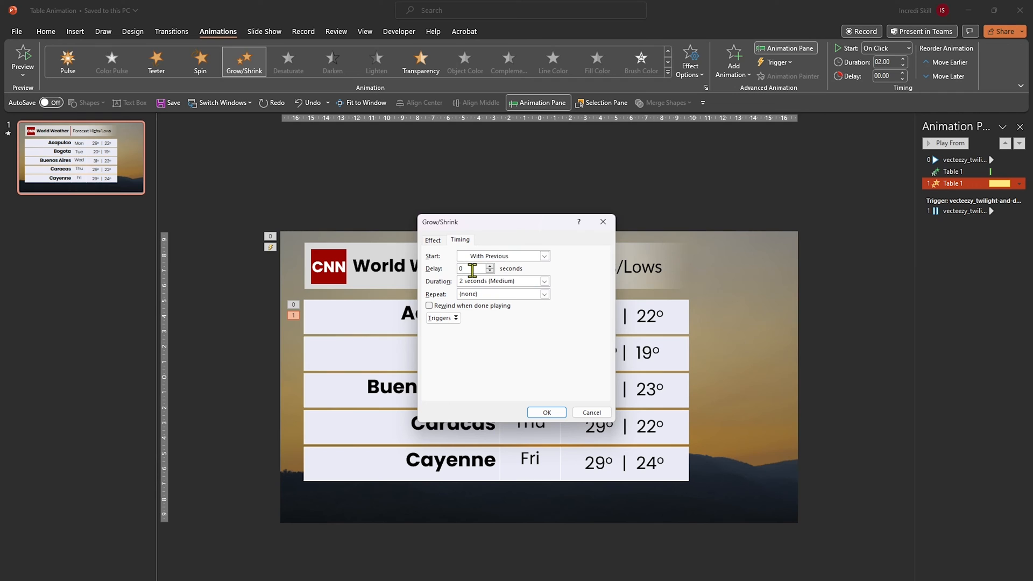
{"action": "left_click", "coordinate": [545, 281]}
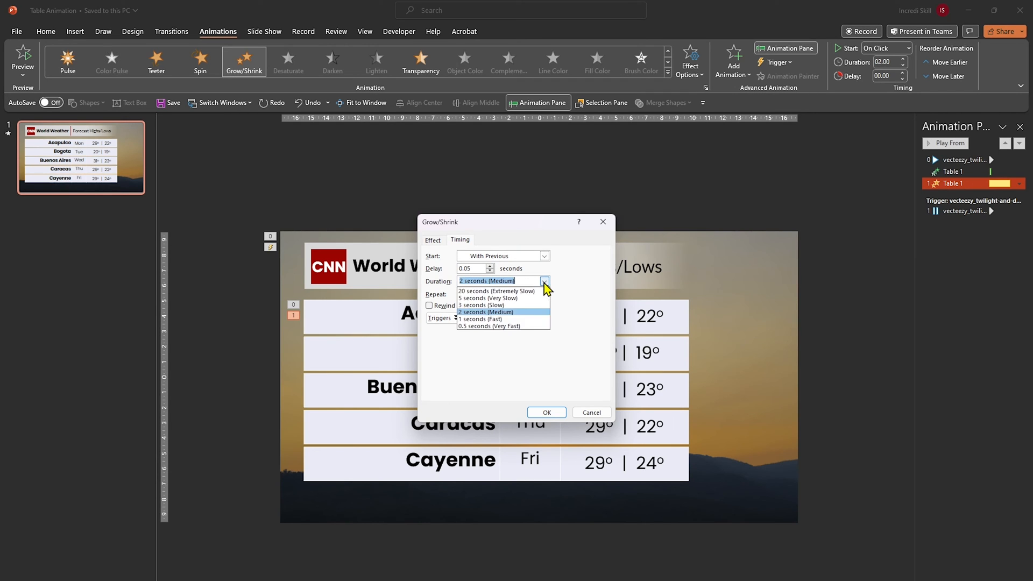
{"action": "left_click", "coordinate": [481, 319]}
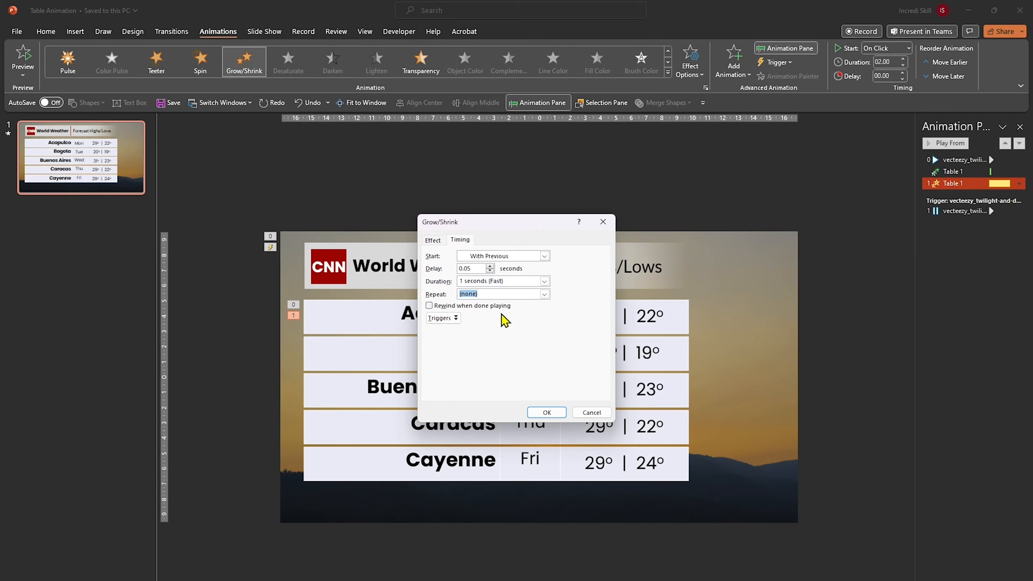
{"action": "left_click", "coordinate": [546, 412]}
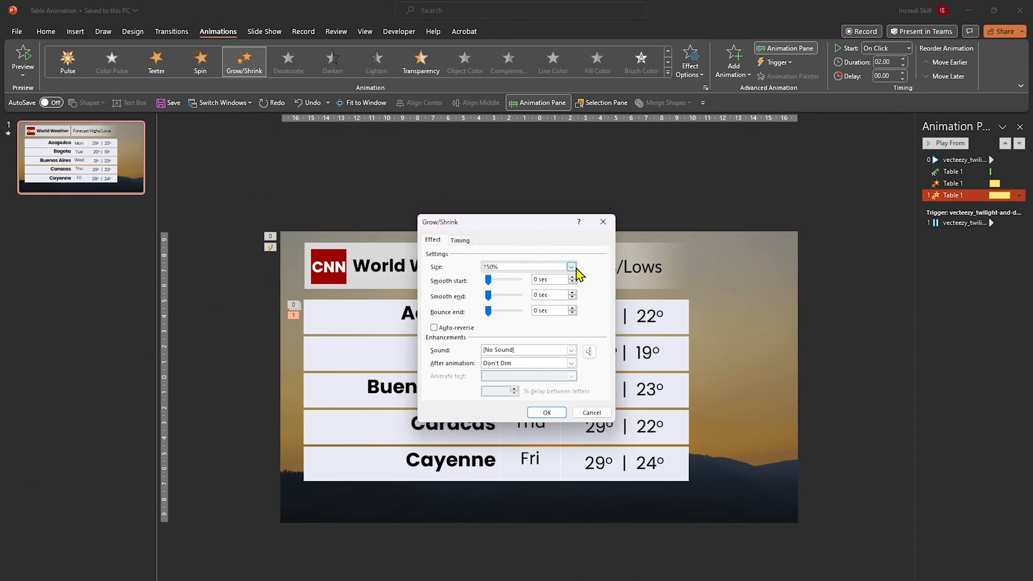
Set the second Grow/Shrink to Custom 91% size, With Previous, 0.05 s delay, 0.25 s duration.
{"action": "left_click", "coordinate": [570, 267]}
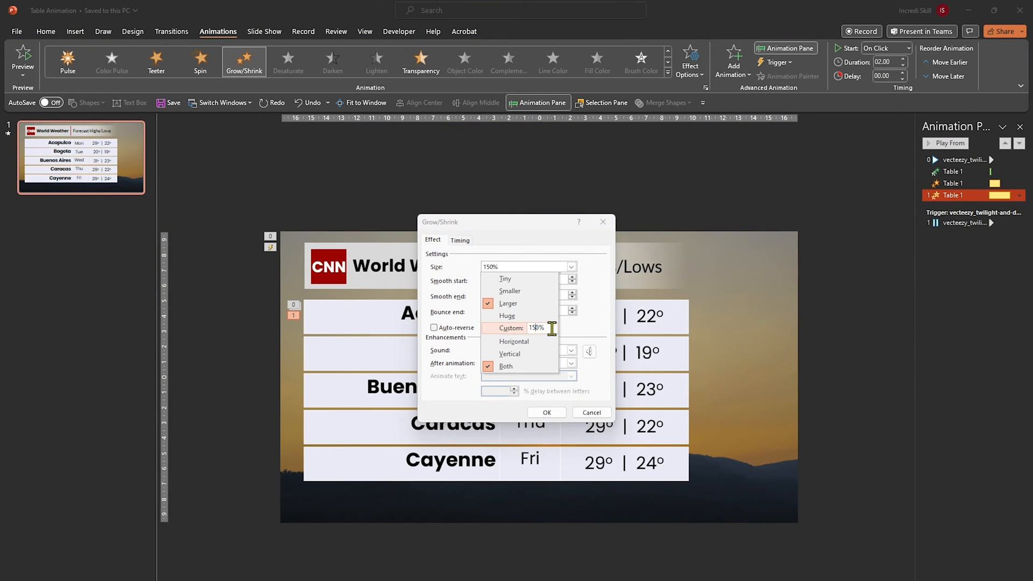
{"action": "type", "text": "91%"}
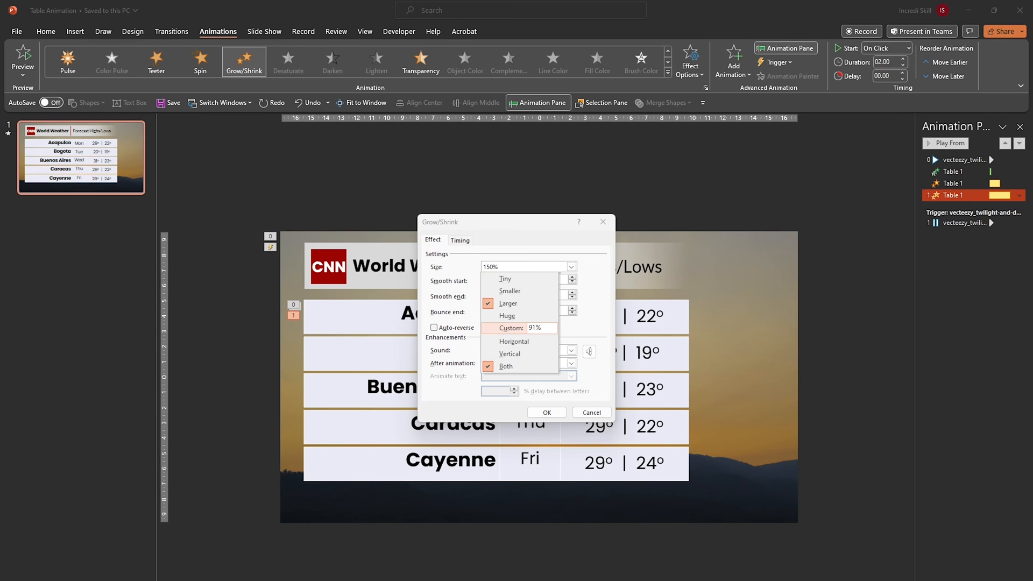
{"action": "left_click", "coordinate": [506, 327]}
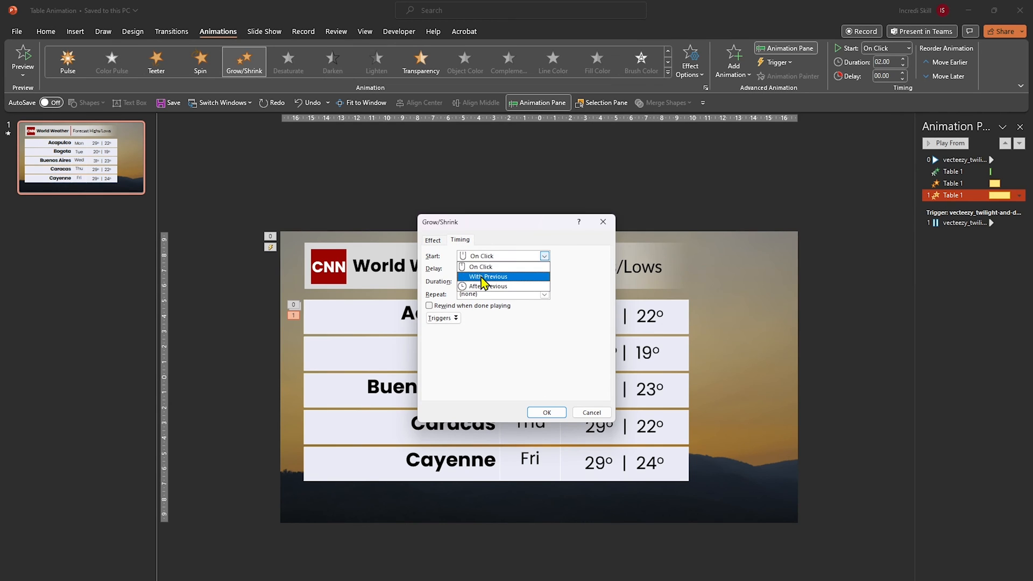
{"action": "left_click", "coordinate": [488, 276]}
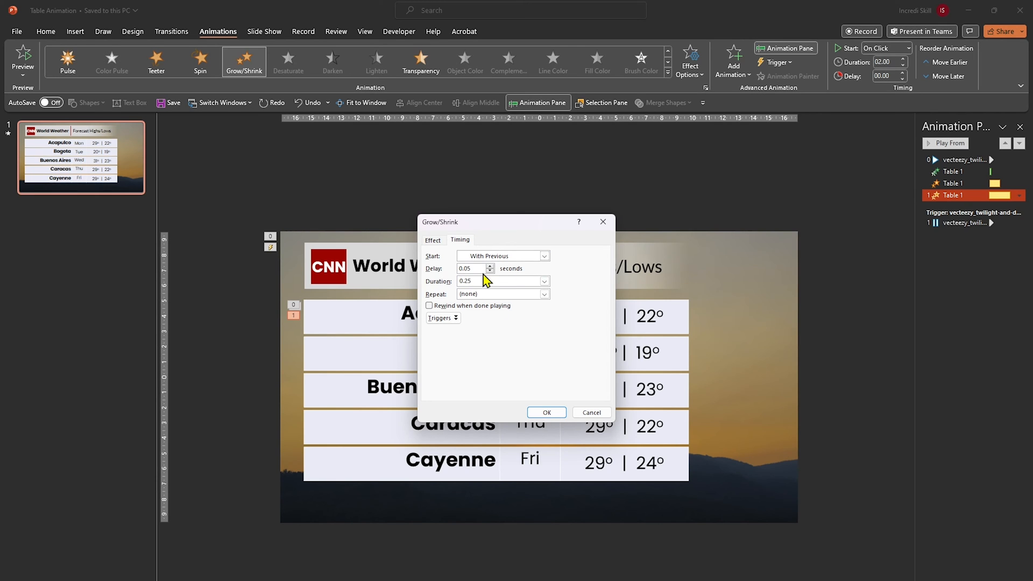
{"action": "left_click", "coordinate": [546, 413]}
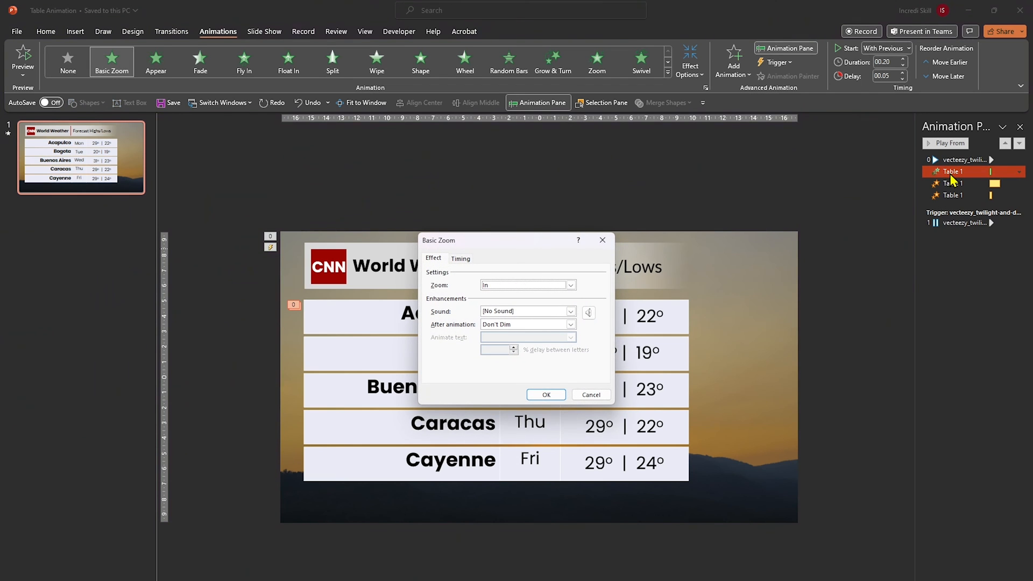
Review the Basic Zoom timing, then give the 110% Grow/Shrink a 0.99 s bounce end.
{"action": "left_click", "coordinate": [460, 258]}
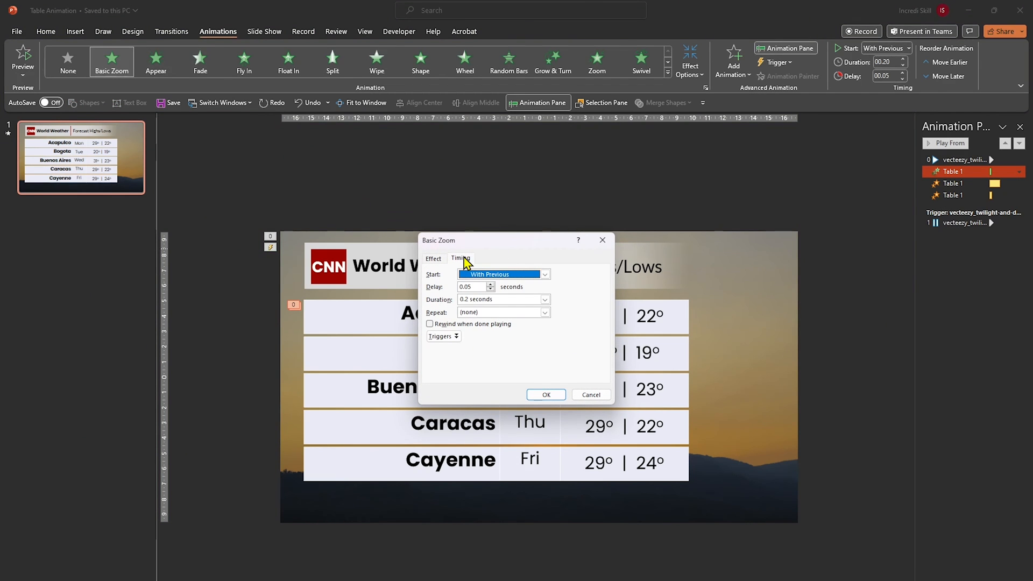
{"action": "left_click", "coordinate": [544, 395]}
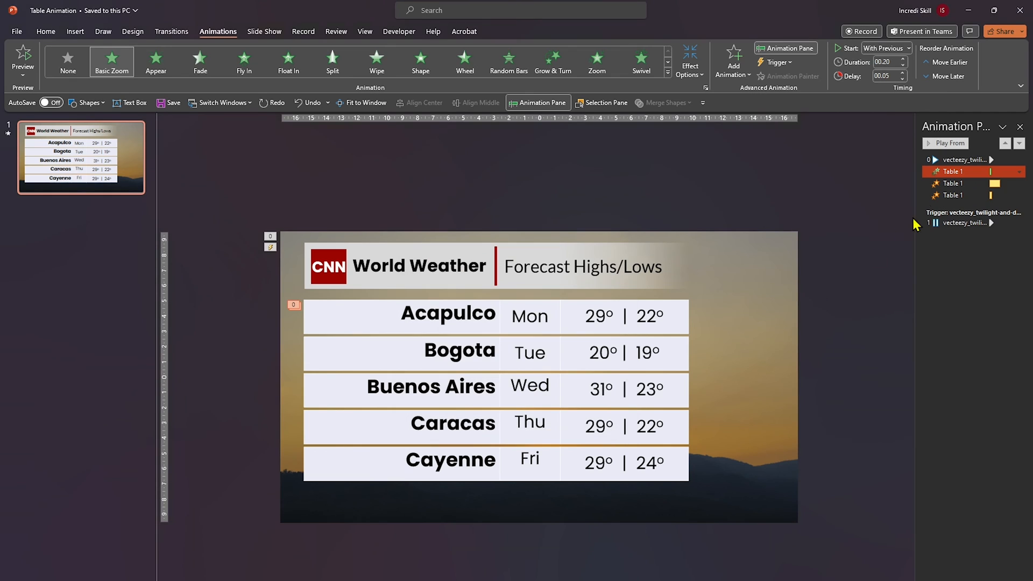
{"action": "double_click", "coordinate": [952, 183]}
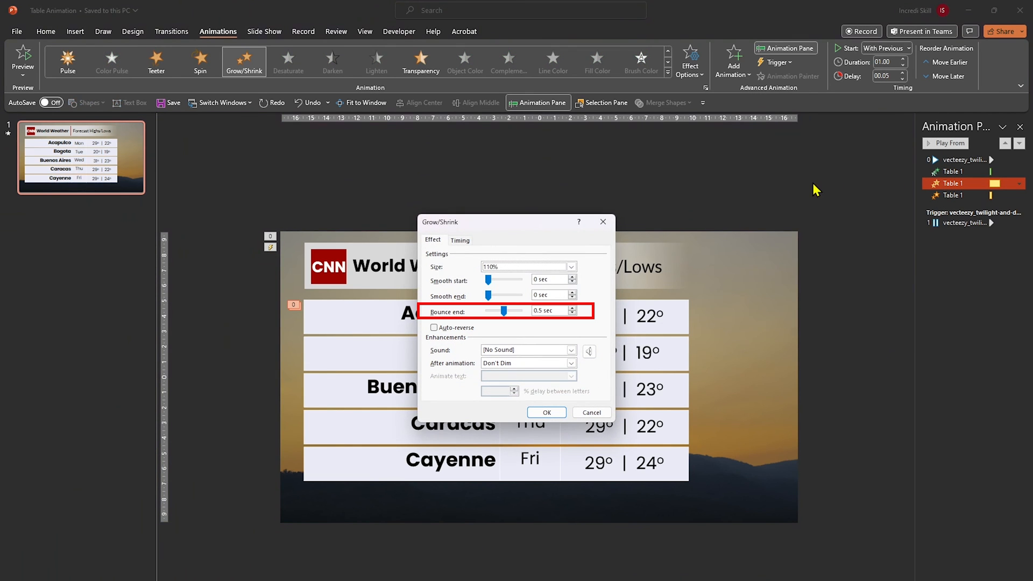
{"action": "mouse_move", "coordinate": [765, 189]}
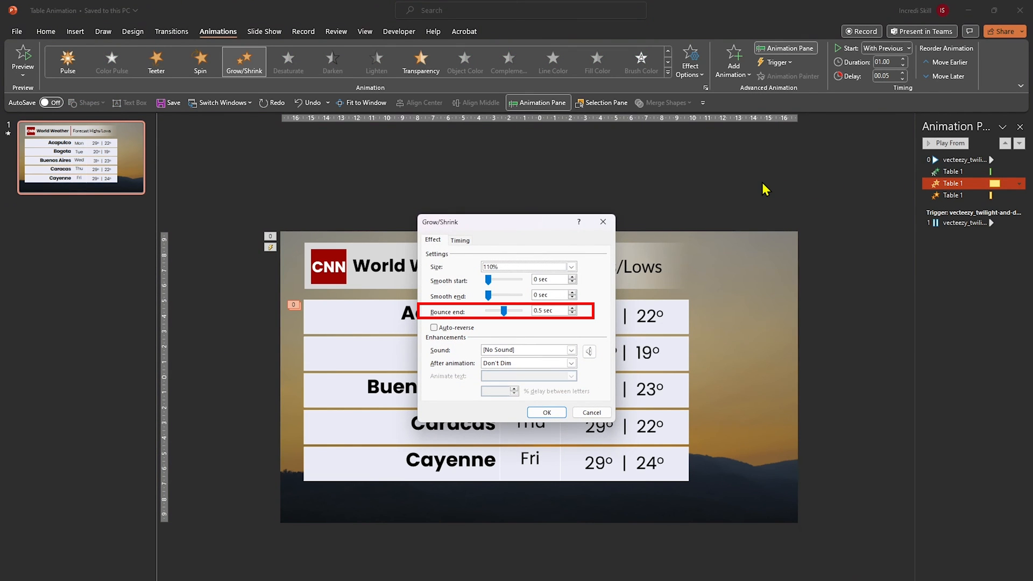
{"action": "mouse_move", "coordinate": [516, 292]}
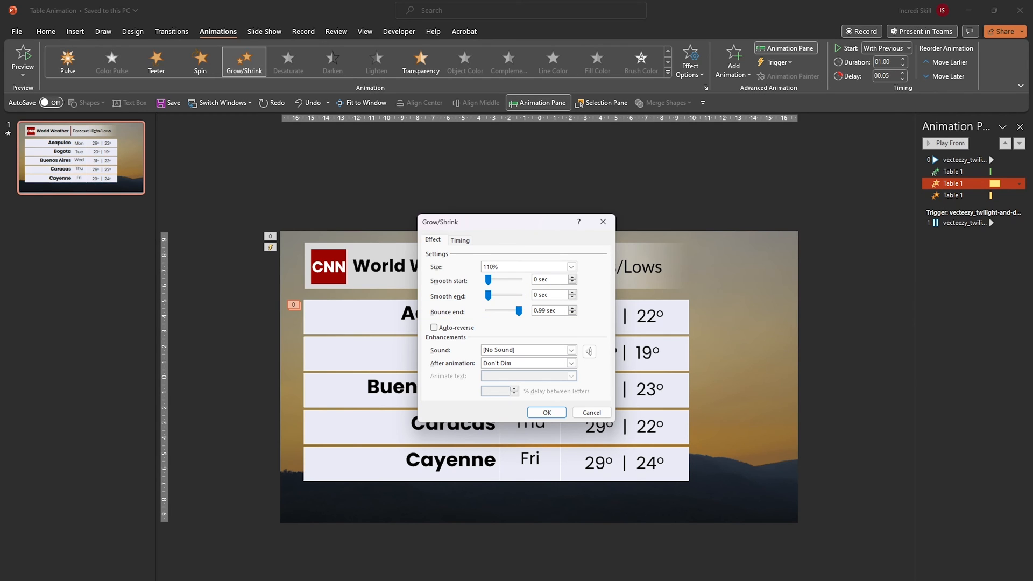
{"action": "left_click", "coordinate": [547, 412]}
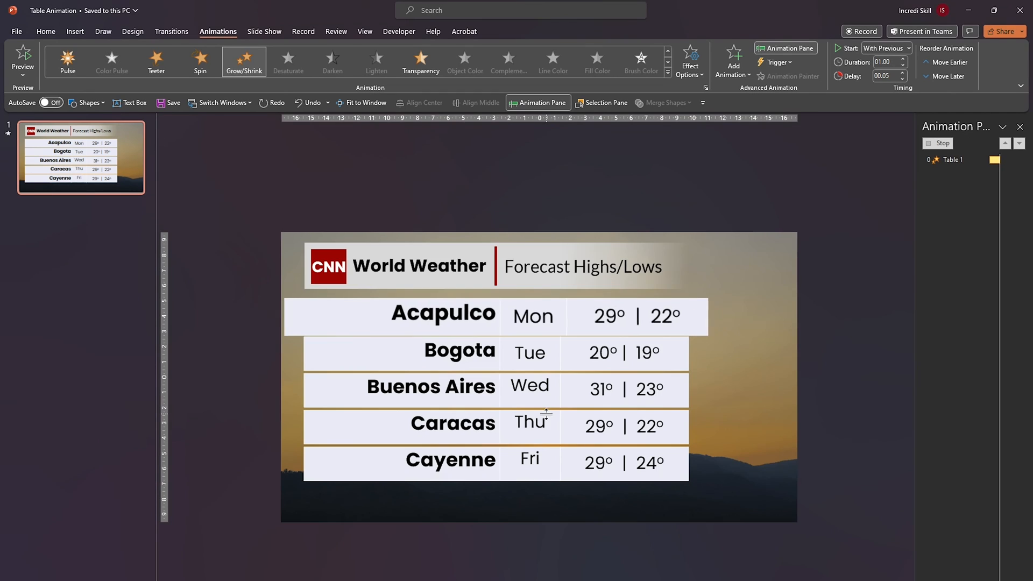
Give the 91% shrink a smooth start and end of 0.12 s.
{"action": "double_click", "coordinate": [956, 195]}
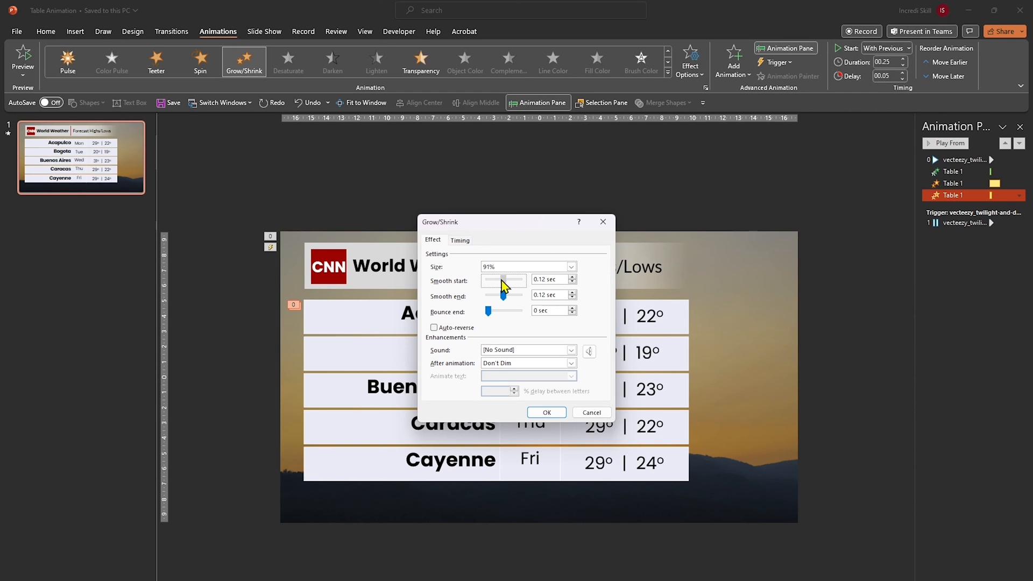
{"action": "left_click", "coordinate": [547, 413]}
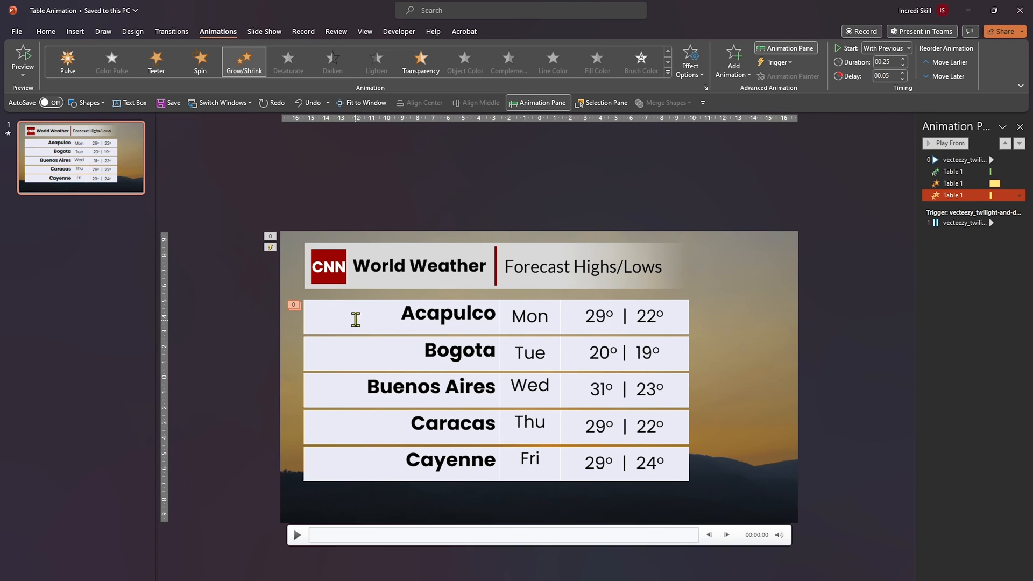
Select the Acapulco row and pick up its animations with Animation Painter.
{"action": "left_click", "coordinate": [447, 313]}
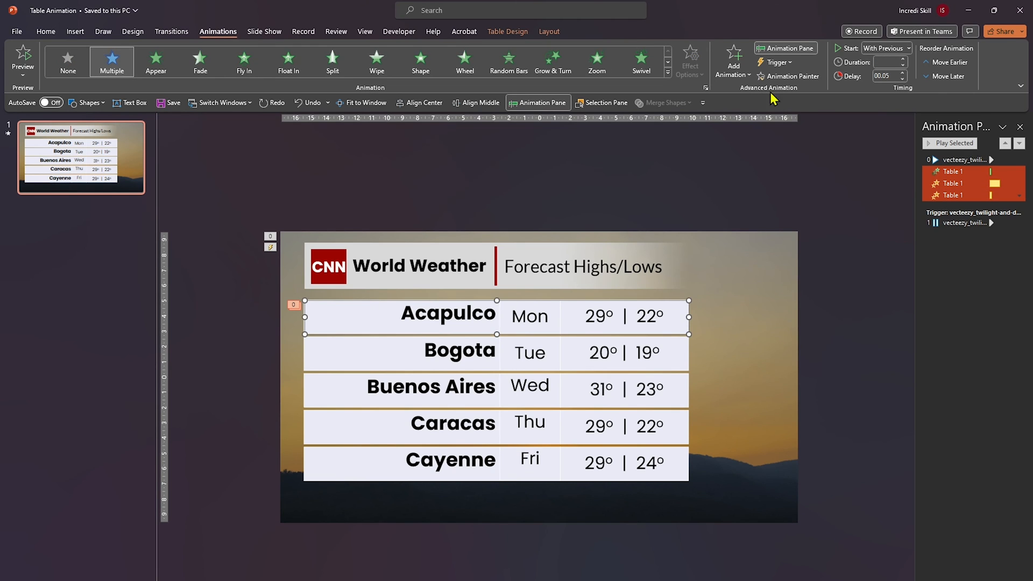
{"action": "left_click", "coordinate": [954, 143]}
{"action": "type", "text": "00.1"}
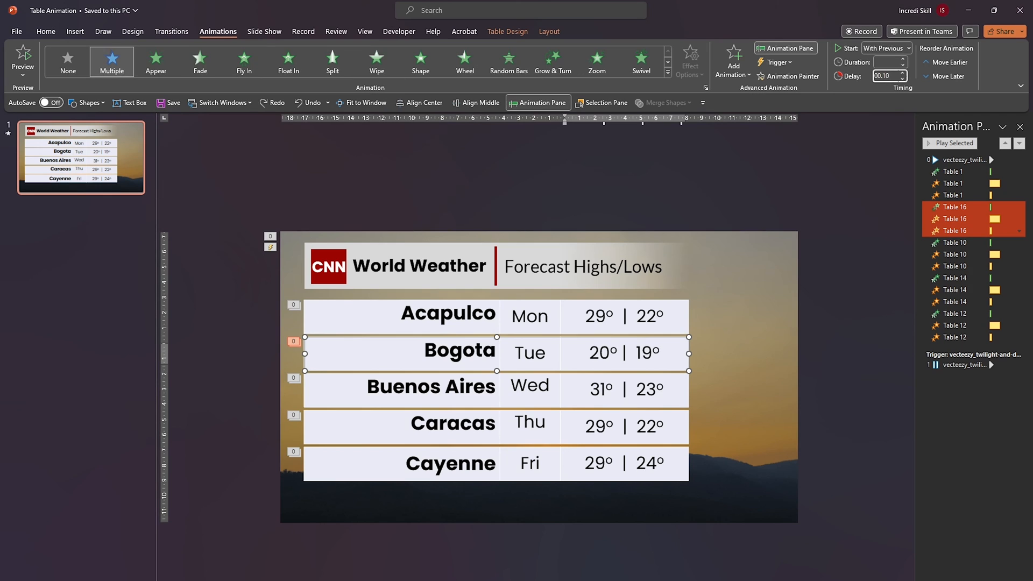
Stagger the following rows' delays, Bogota at 0.10 s and Buenos Aires at 0.15 s.
{"action": "left_click", "coordinate": [954, 254]}
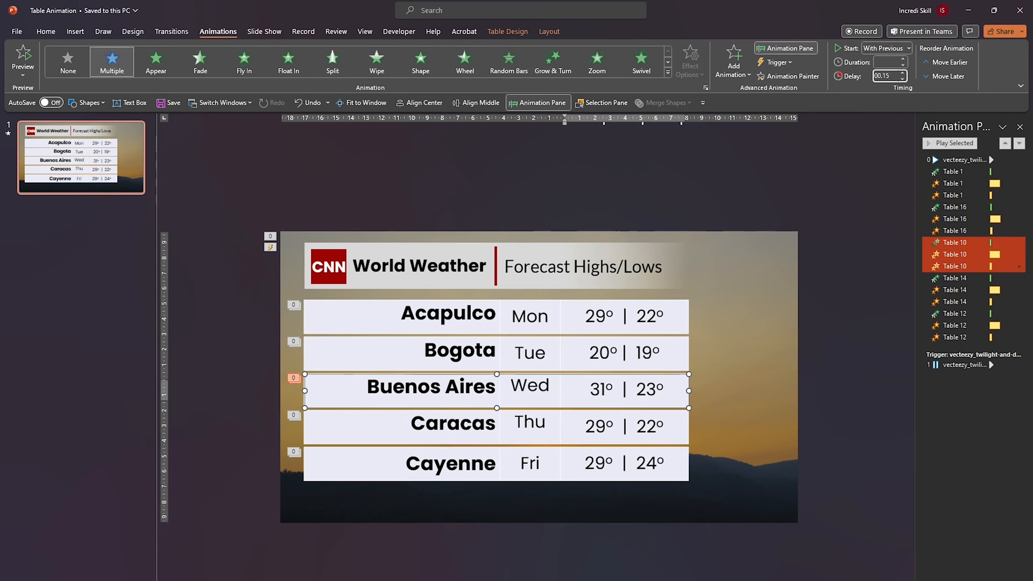
{"action": "left_click", "coordinate": [955, 290]}
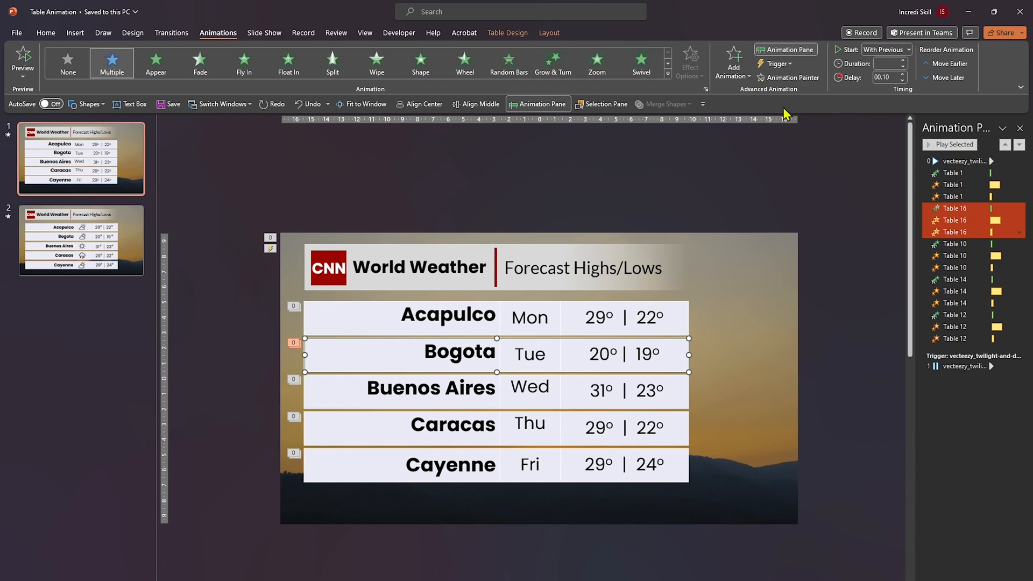
Switch to slide 2 with the icon weather table and its Picture 14 animations.
{"action": "left_click", "coordinate": [81, 240]}
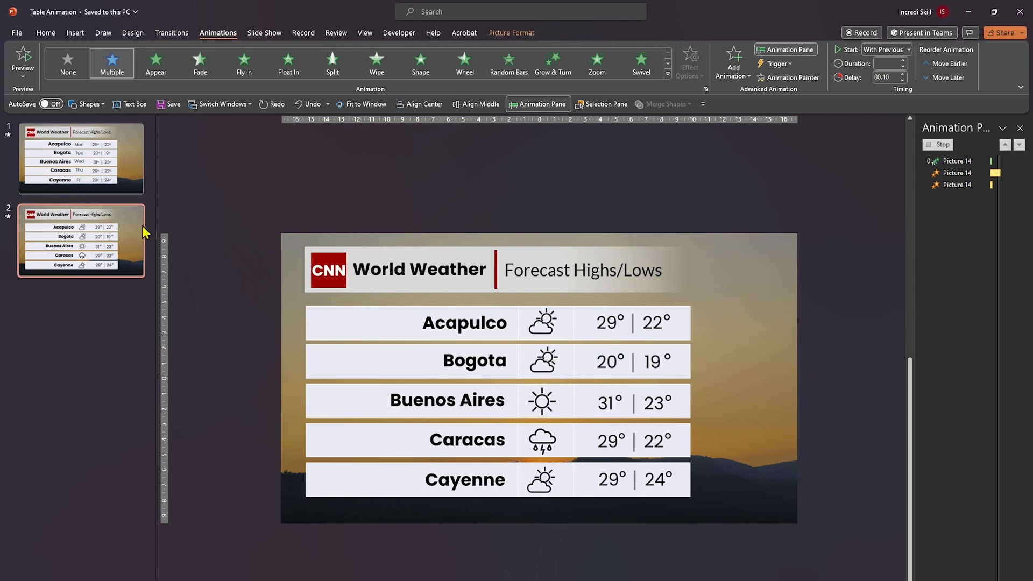